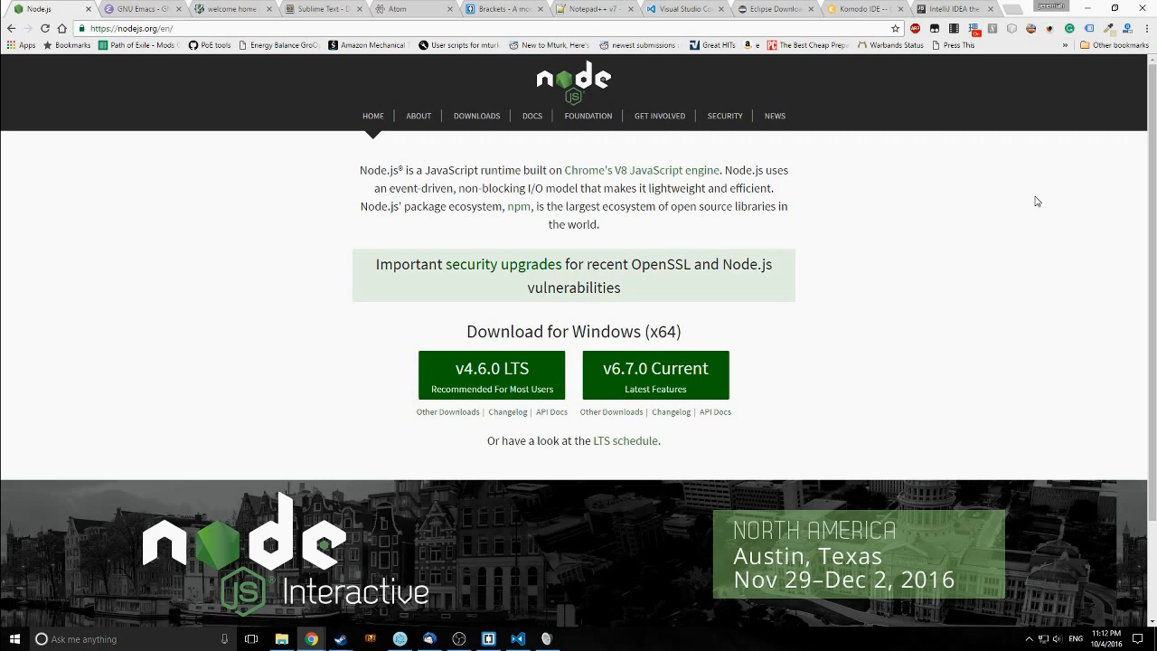
mouse_move(432, 394)
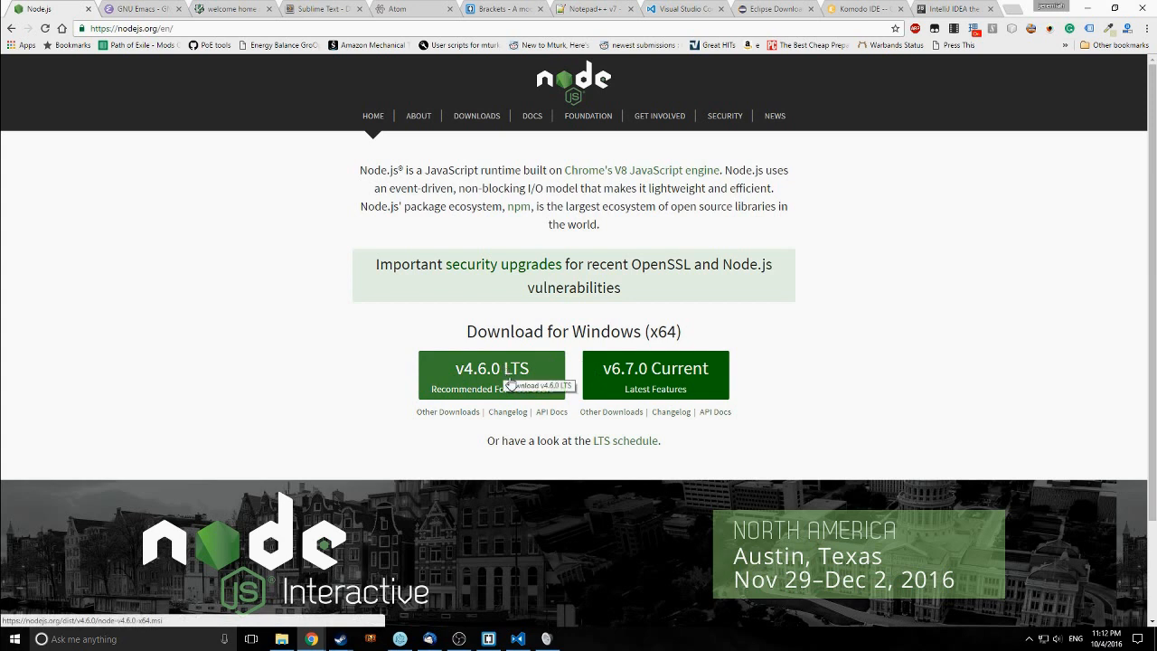
mouse_move(512, 384)
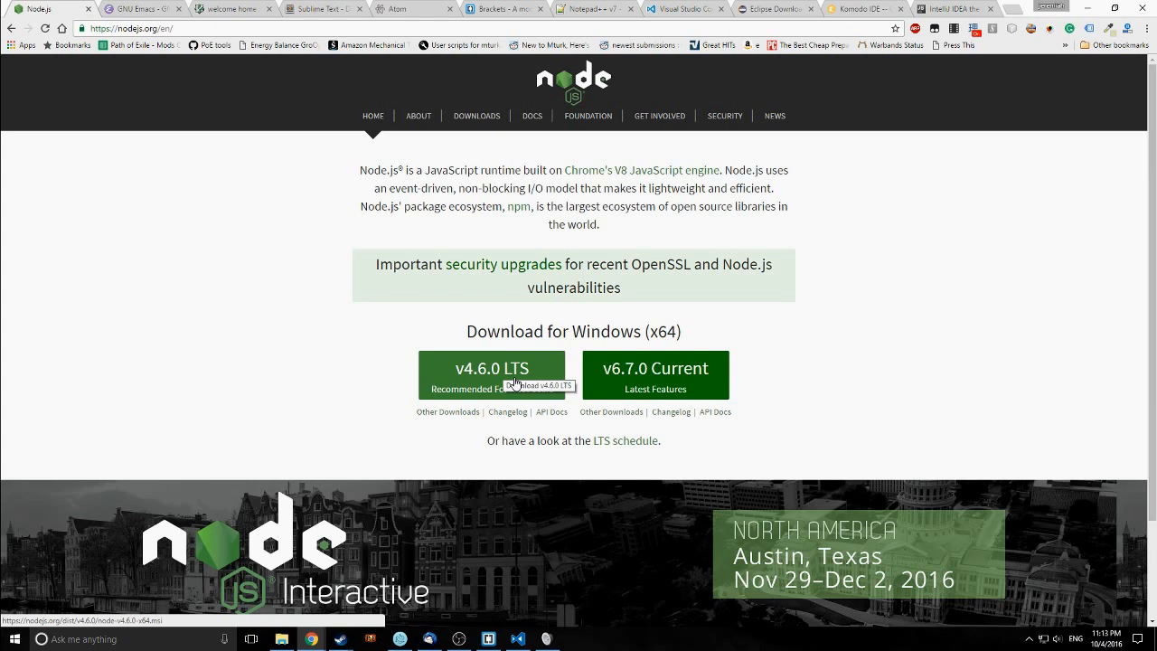
mouse_move(645, 405)
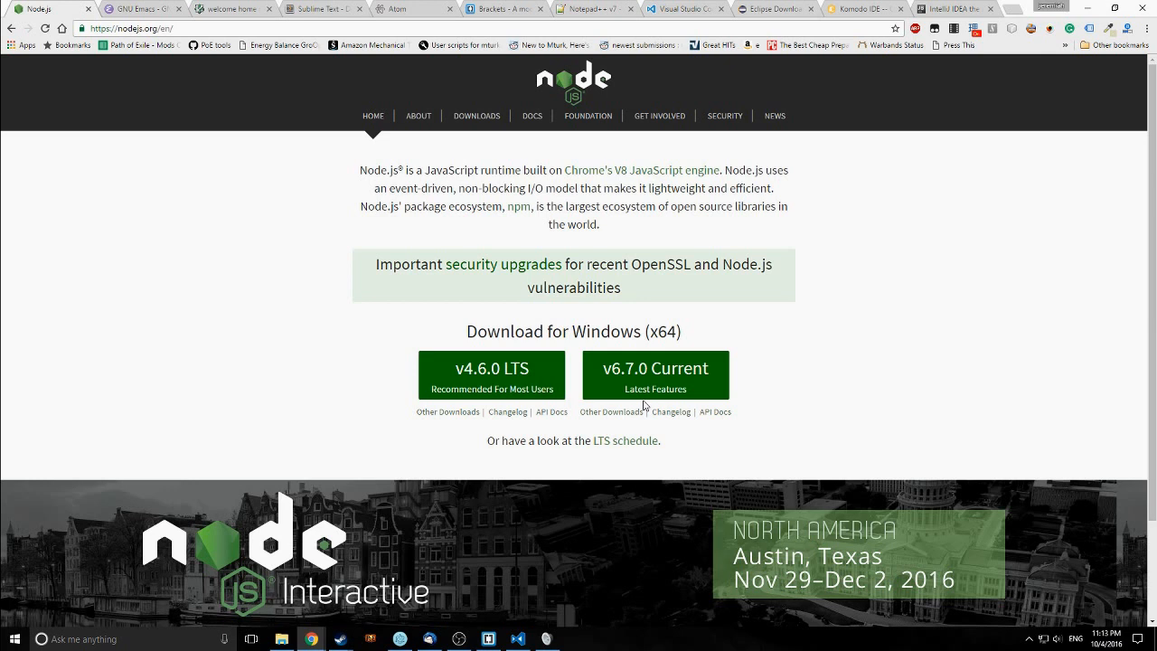
mouse_move(740, 379)
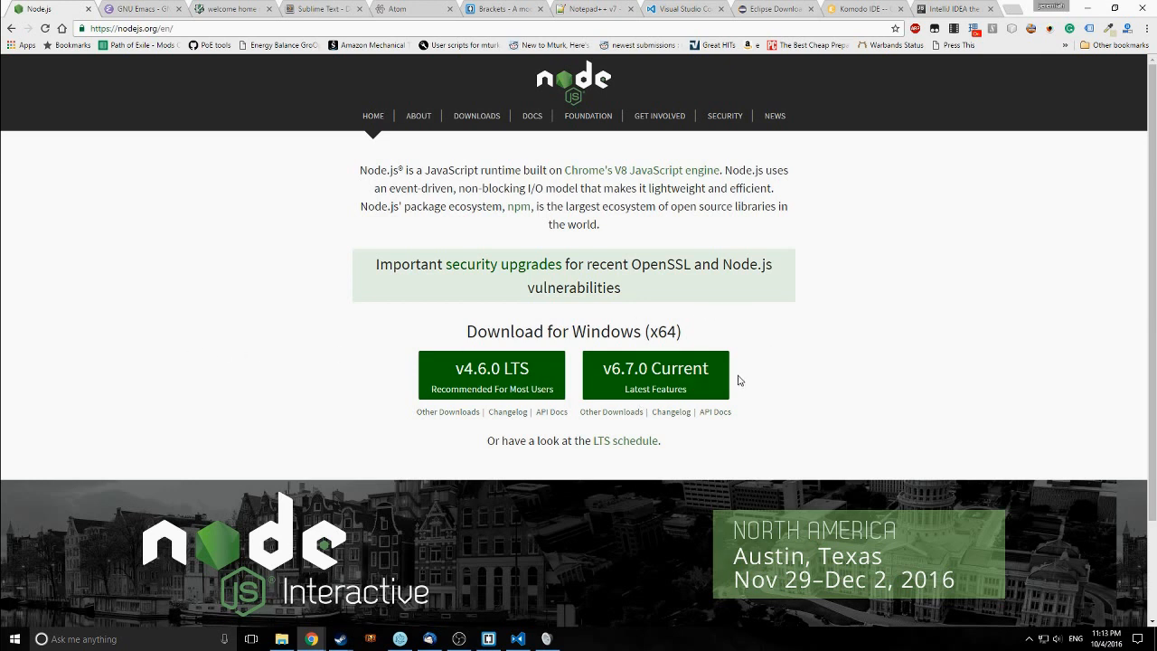
mouse_move(583, 379)
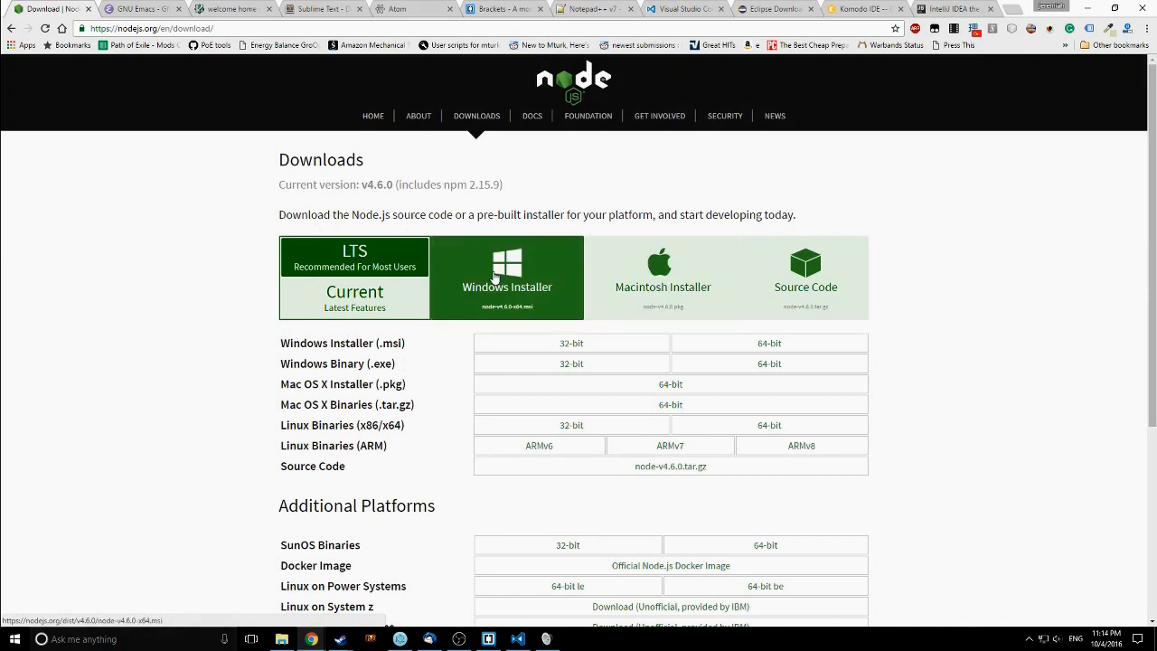
mouse_move(663, 278)
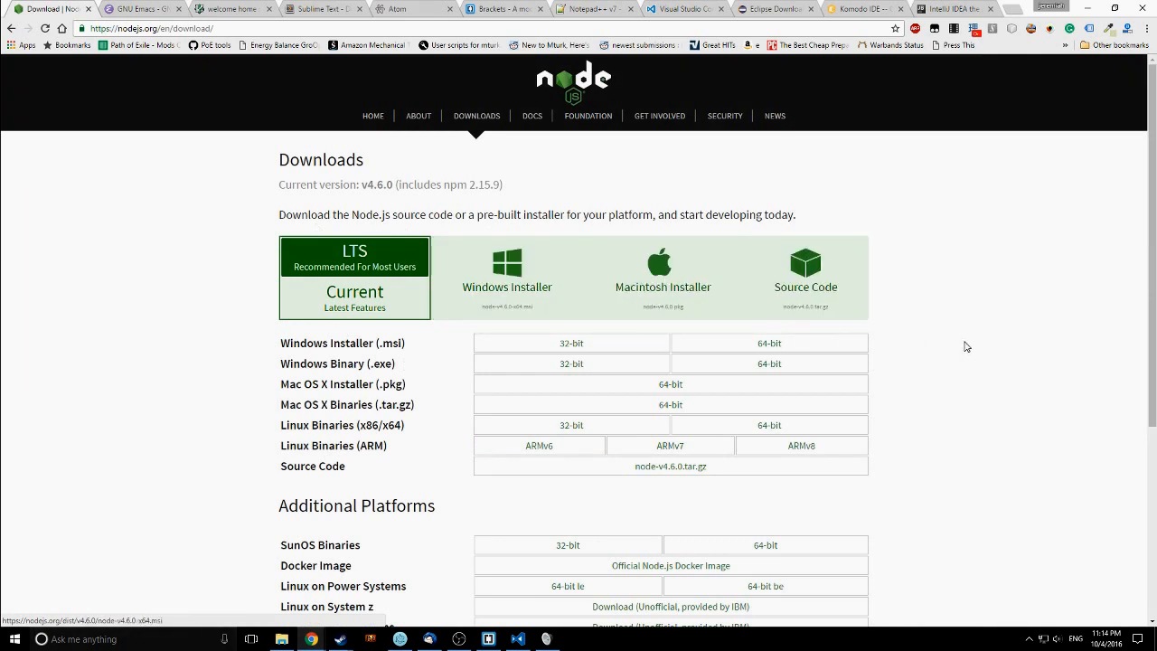
scroll(down, 3)
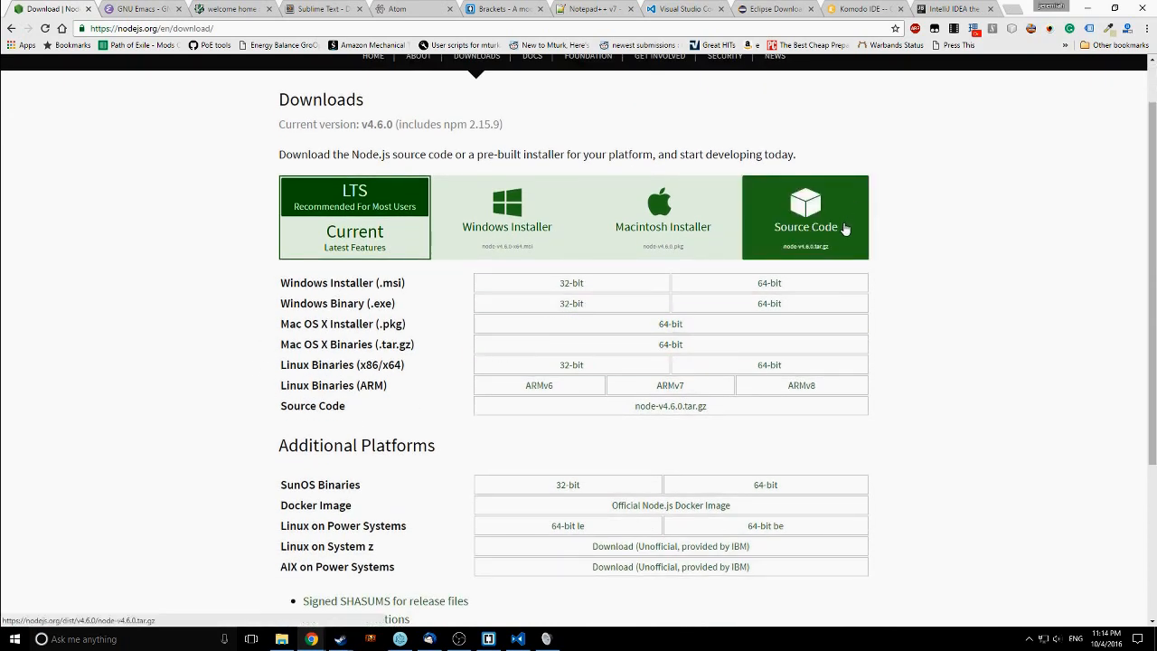
scroll(down, 3)
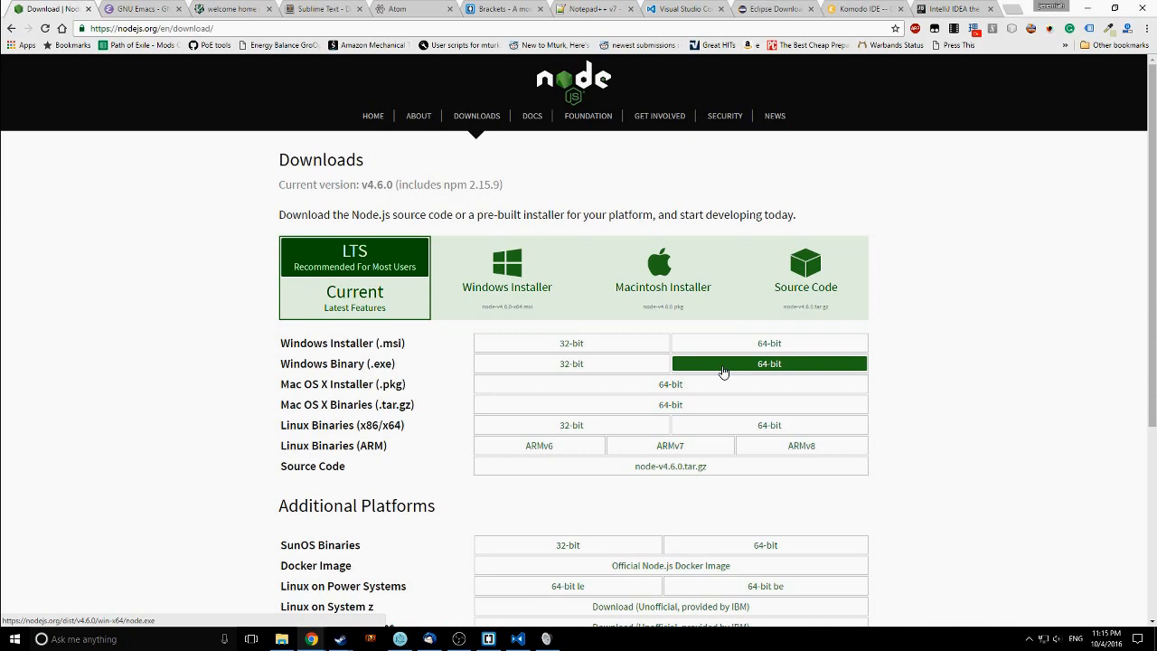
Switch to the GNU Emacs tab and scroll through its free text editor homepage
click(140, 8)
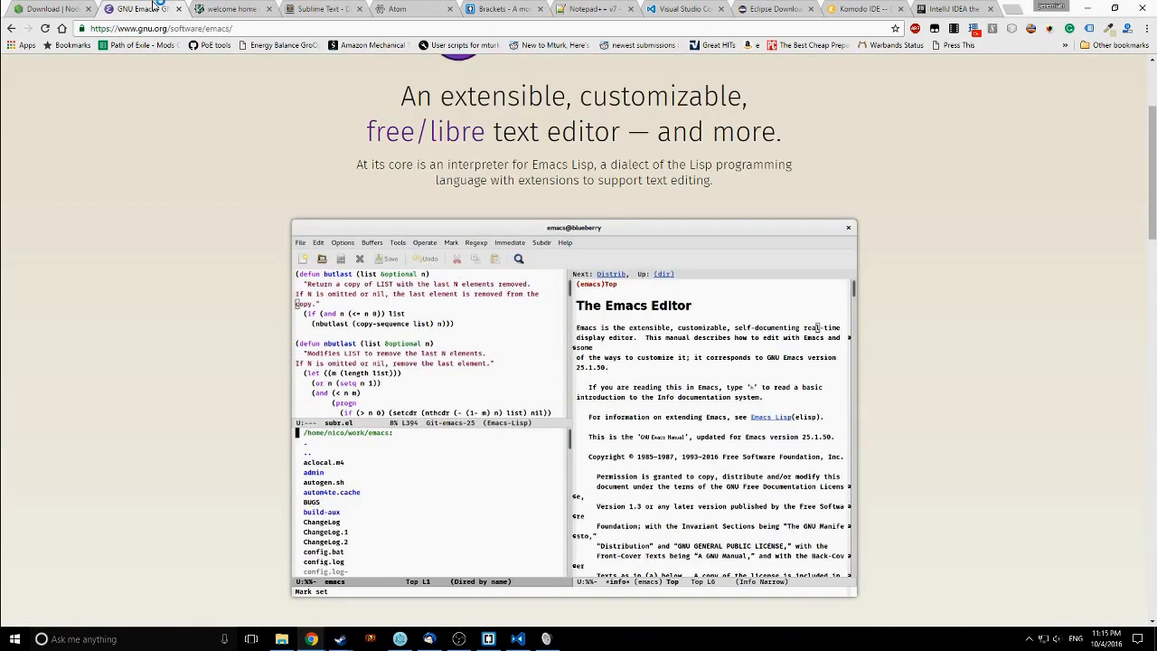
scroll(up, 3)
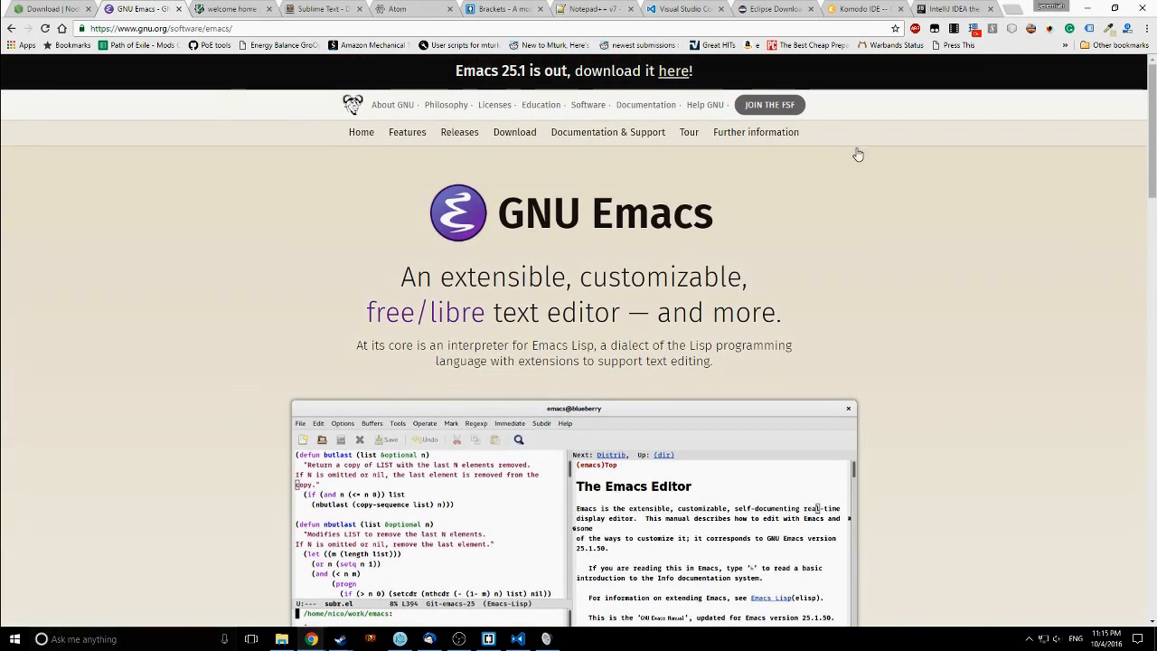
mouse_move(837, 413)
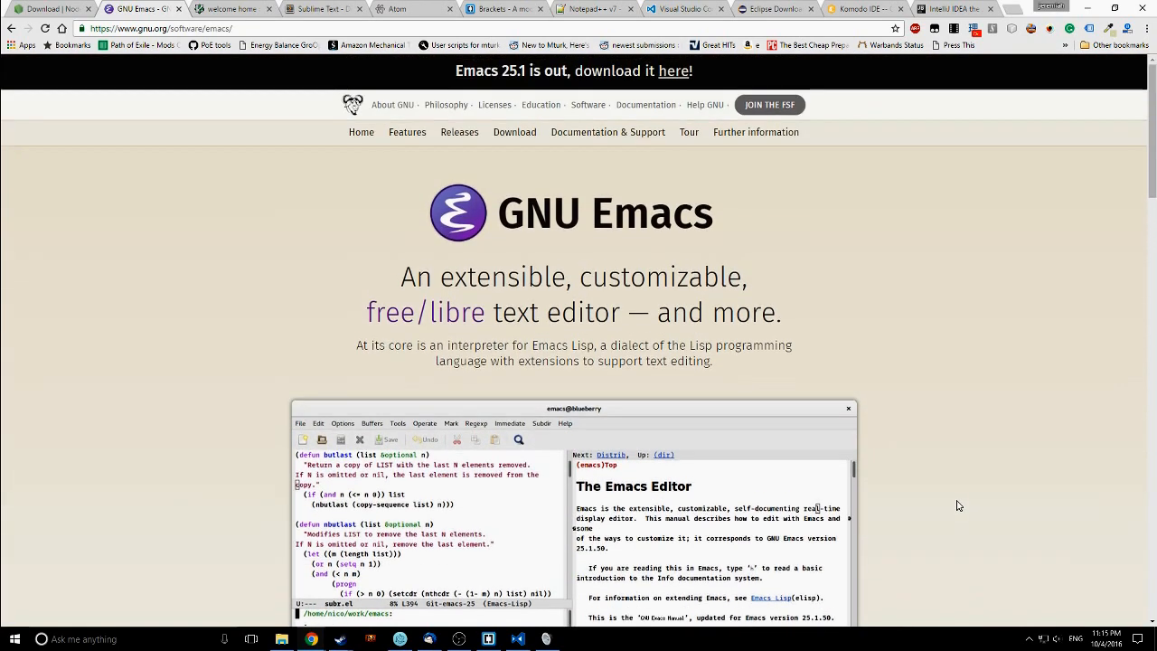
mouse_move(966, 502)
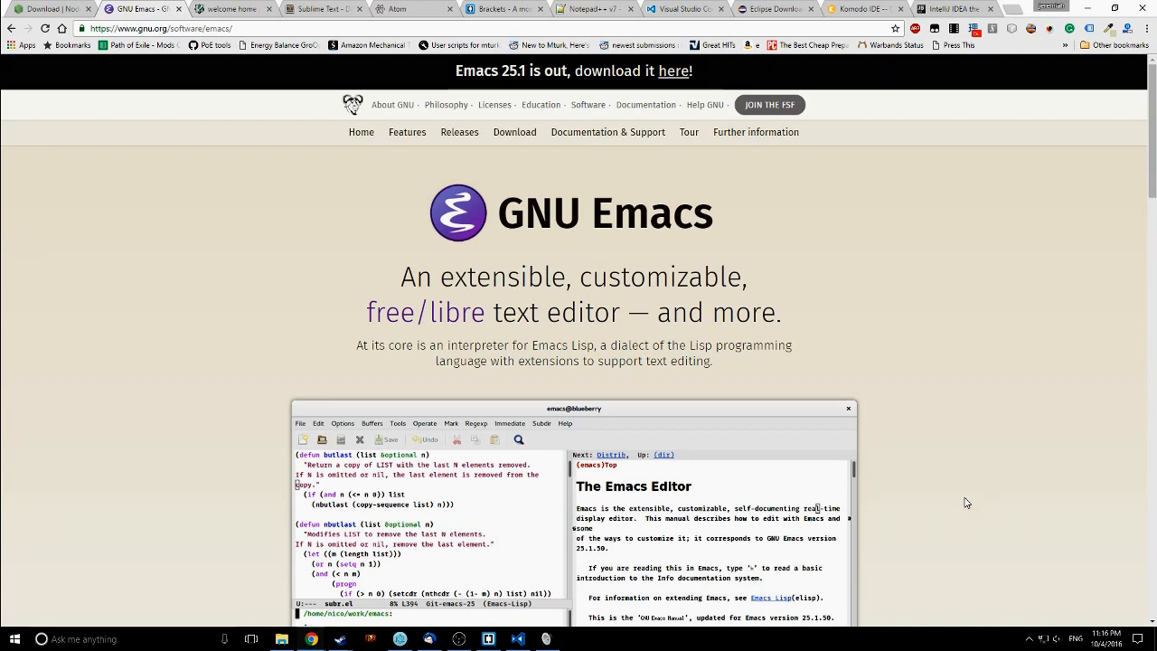
mouse_move(815, 203)
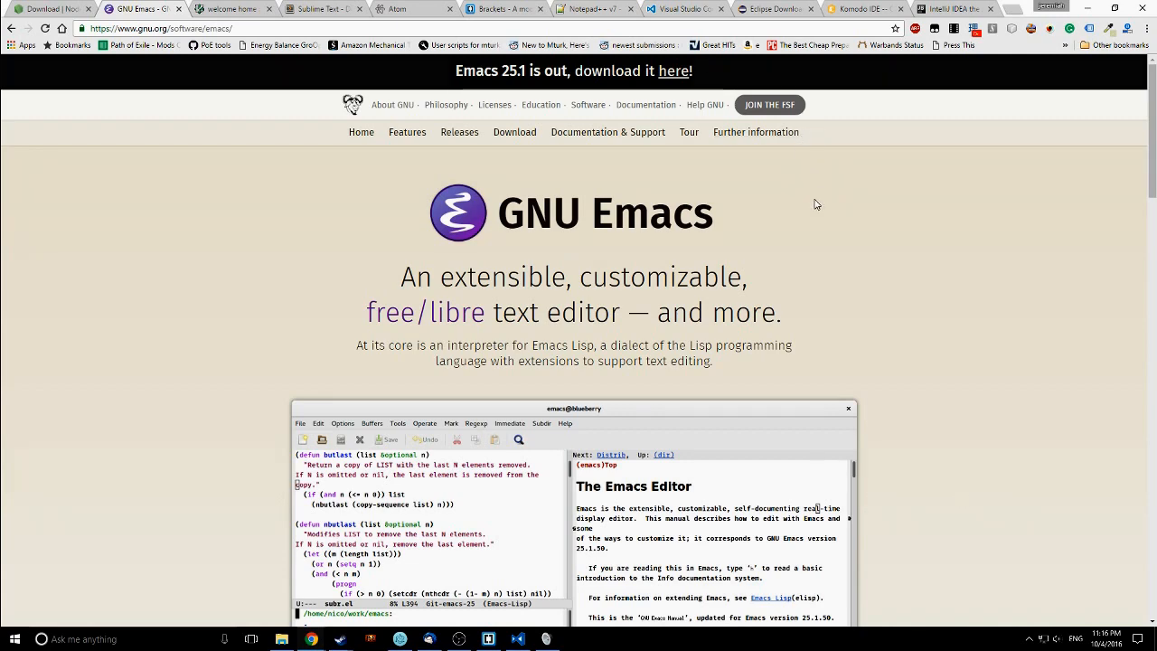
scroll(down, 3)
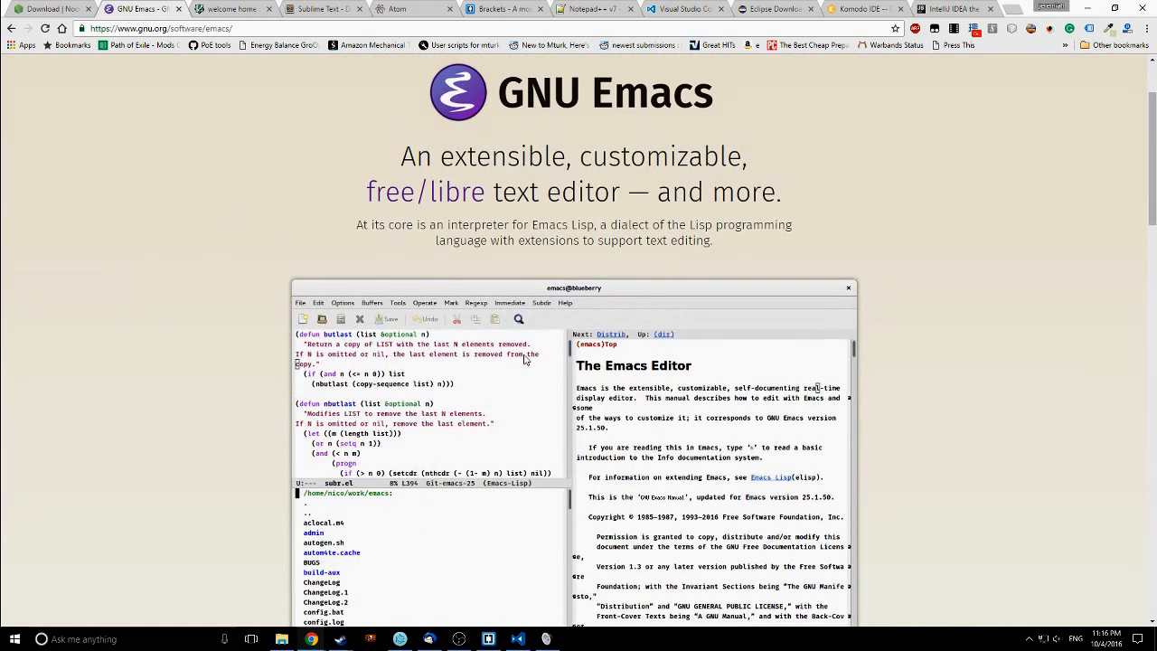
mouse_move(375, 412)
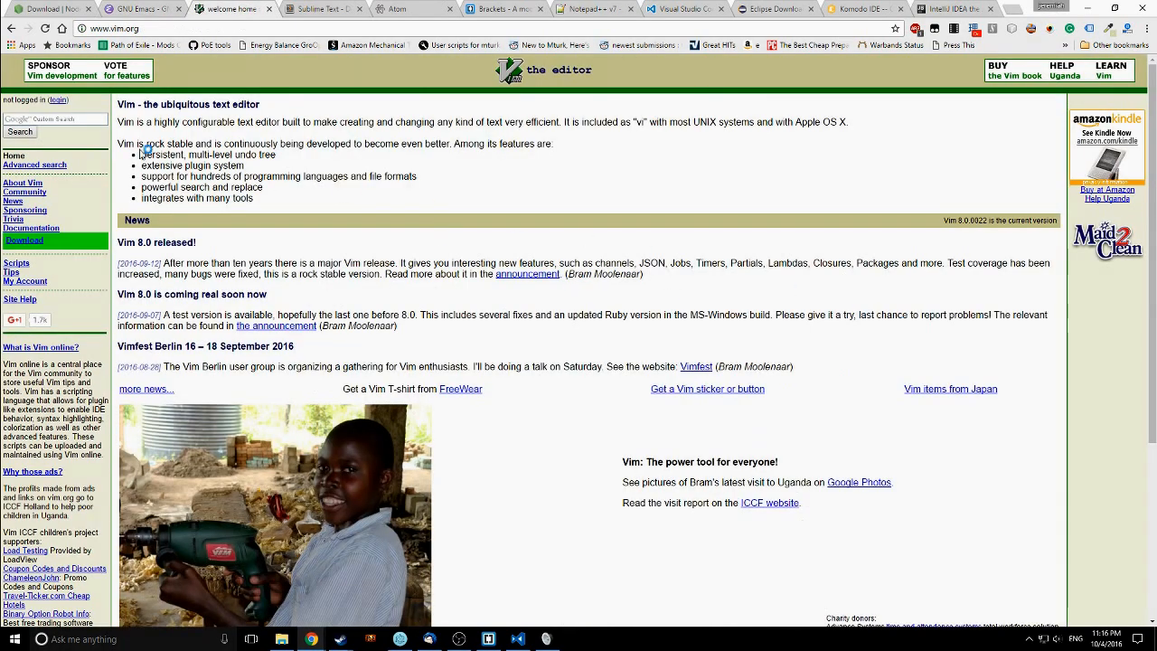
mouse_move(465, 203)
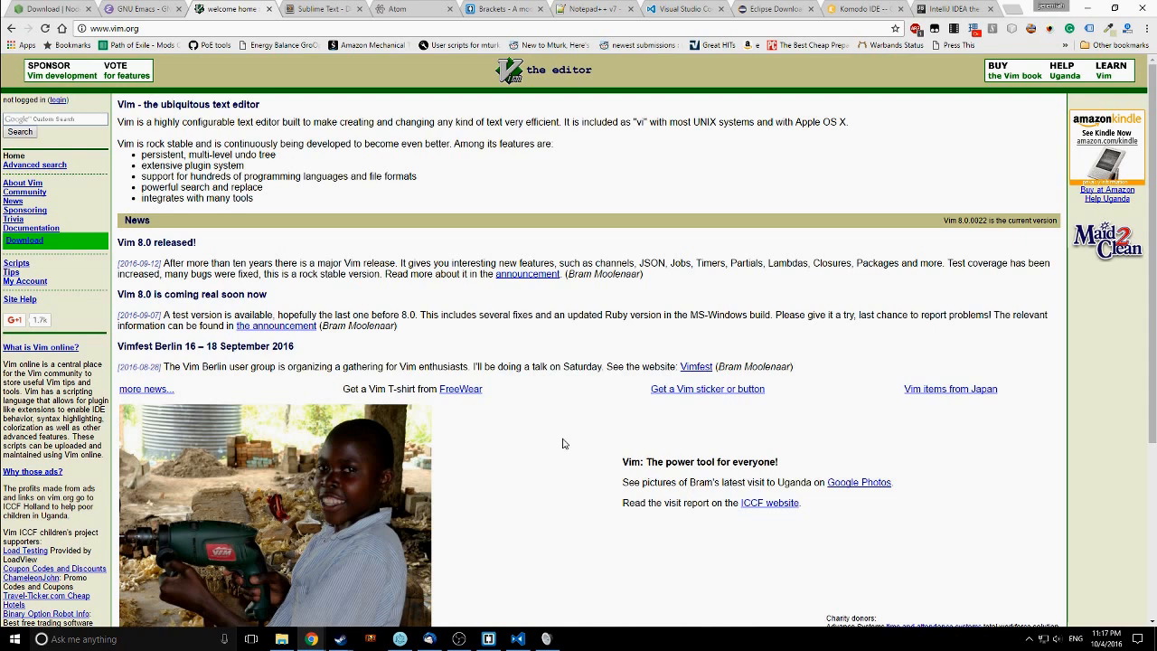
mouse_move(281, 215)
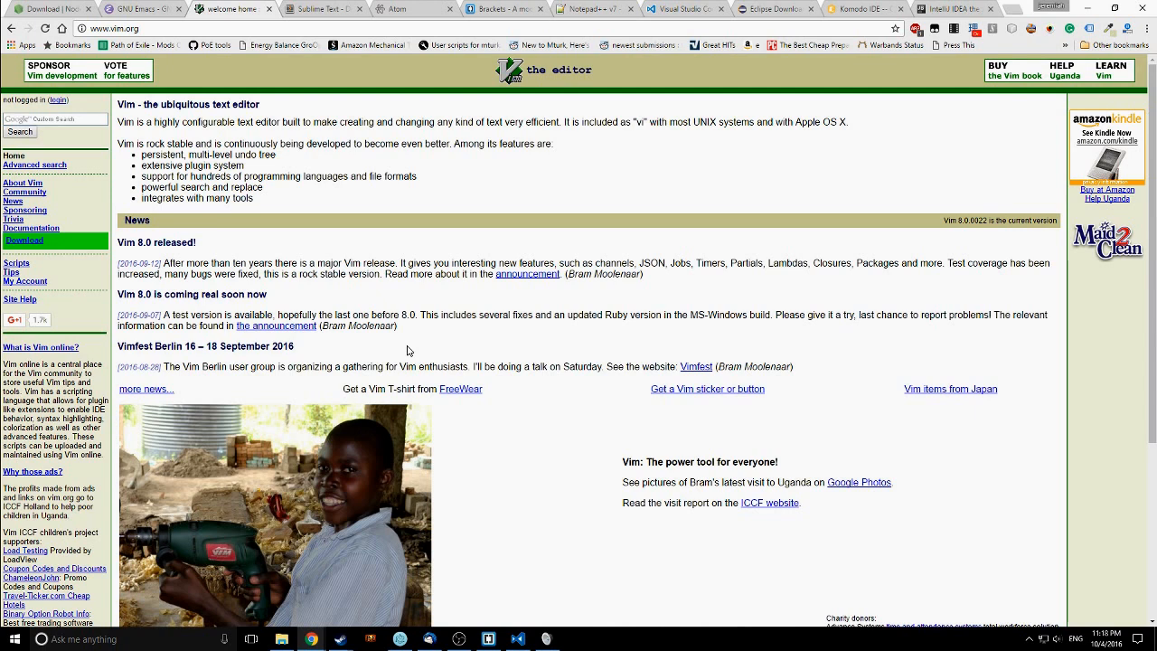
mouse_move(418, 311)
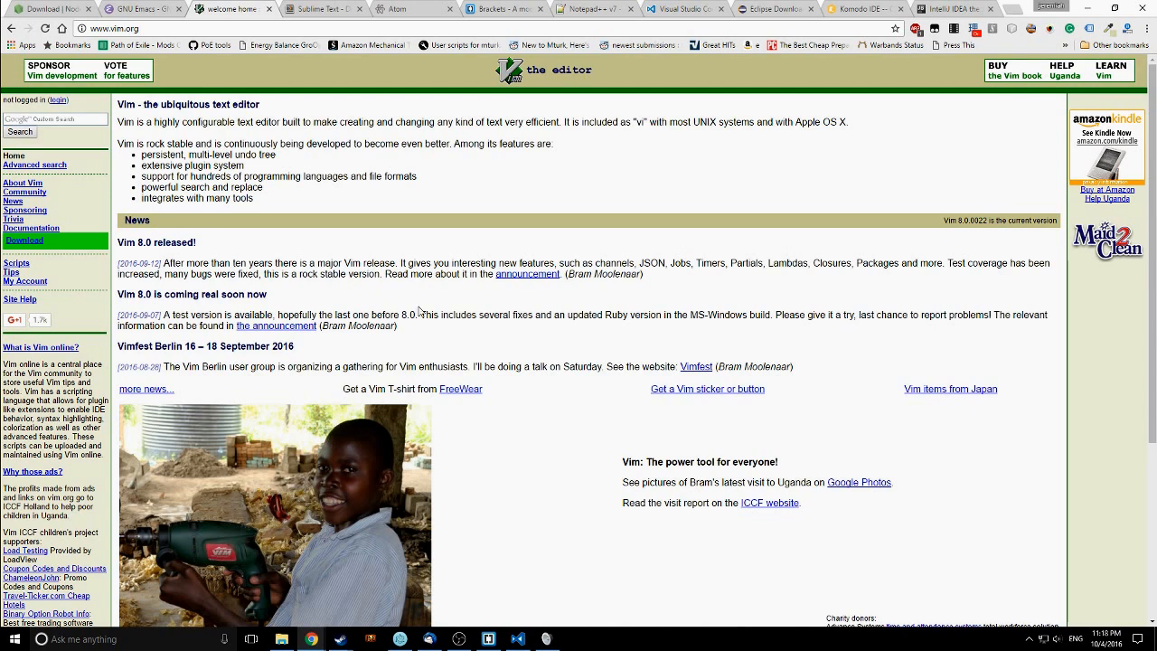
mouse_move(548, 464)
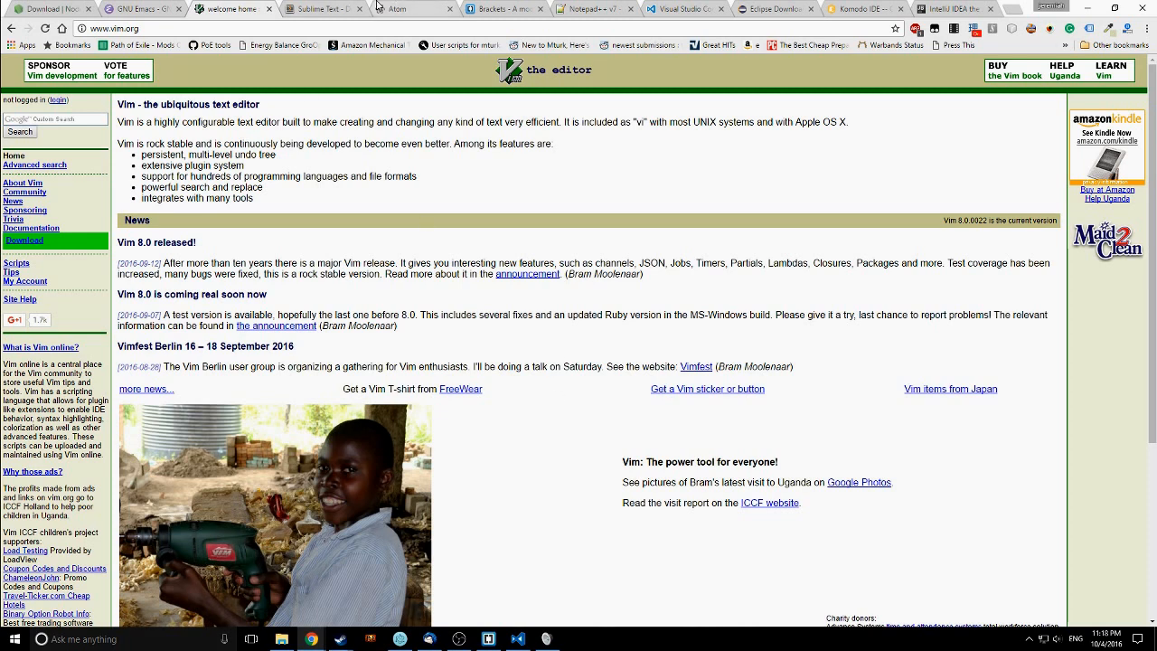
Switch to the sublimetext.com/3 tab with the build 3126 download links
click(317, 8)
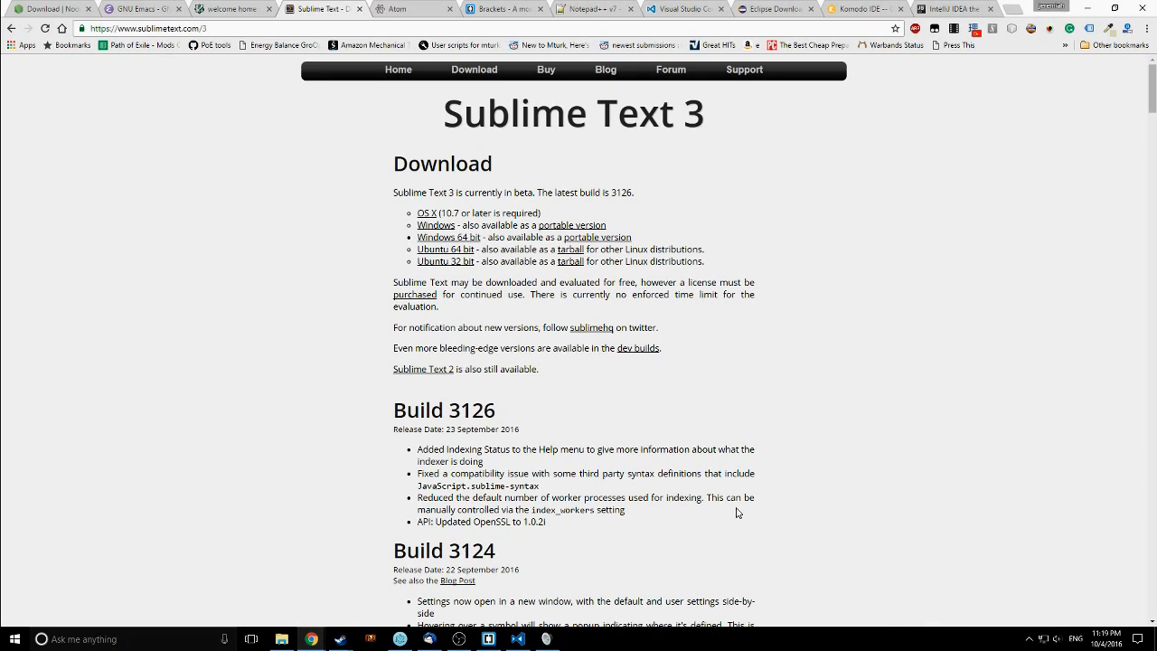
Switch to the Atom tab and scroll to its 'Full-featured, right out of the box' list
click(398, 8)
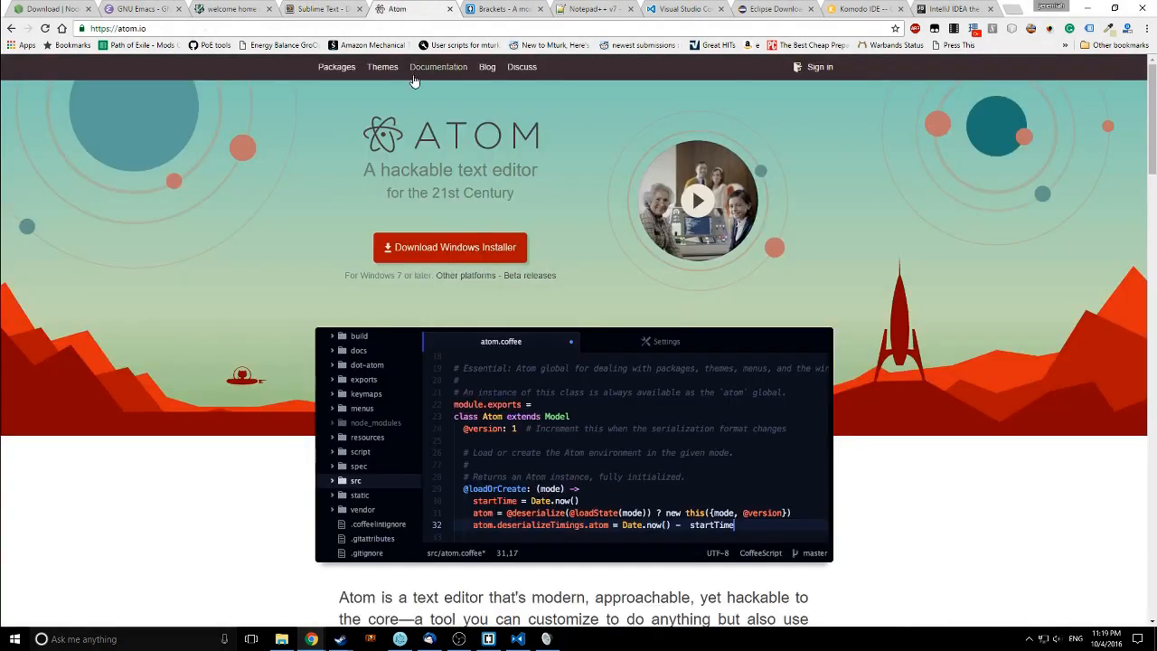
mouse_move(568, 447)
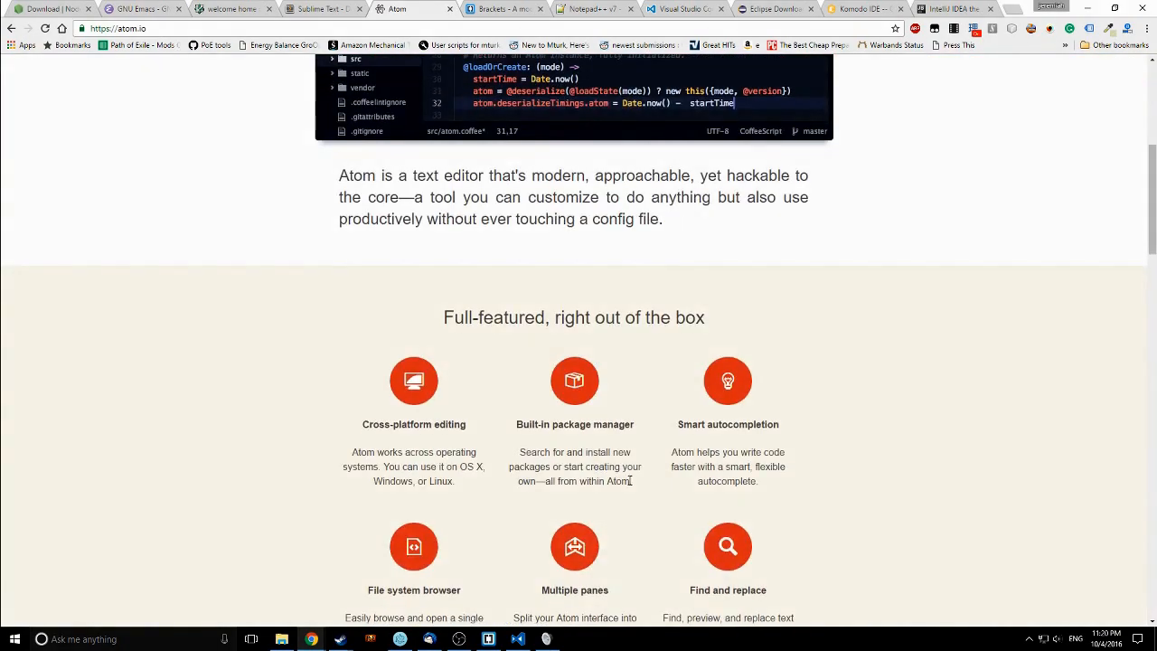
scroll(down, 3)
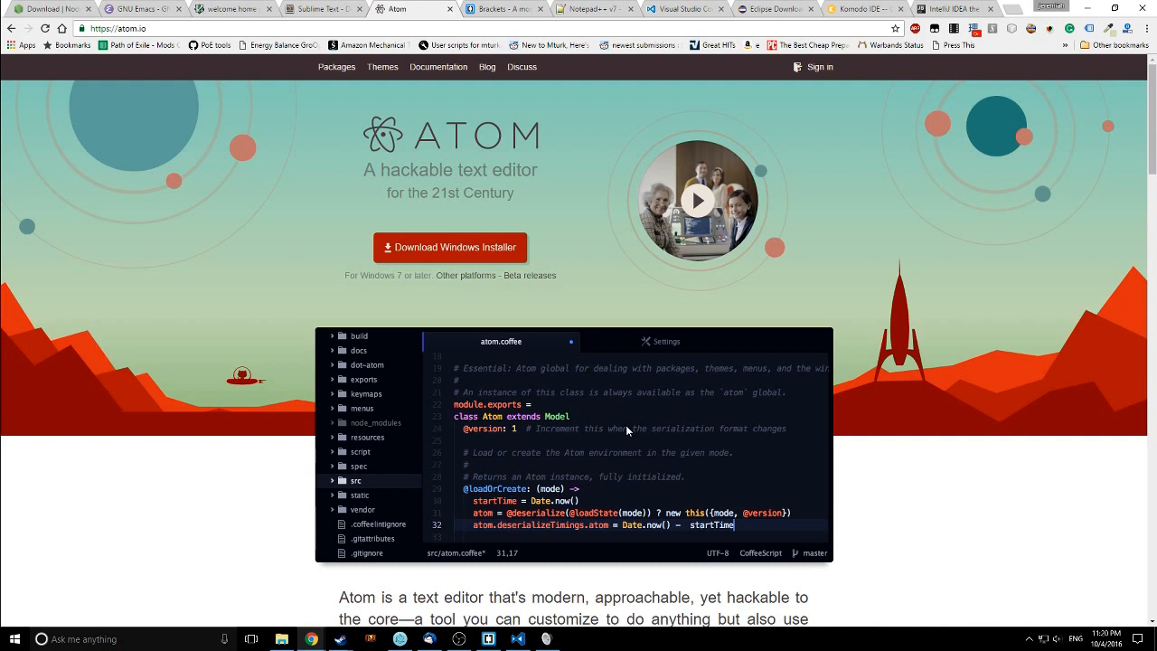
scroll(down, 3)
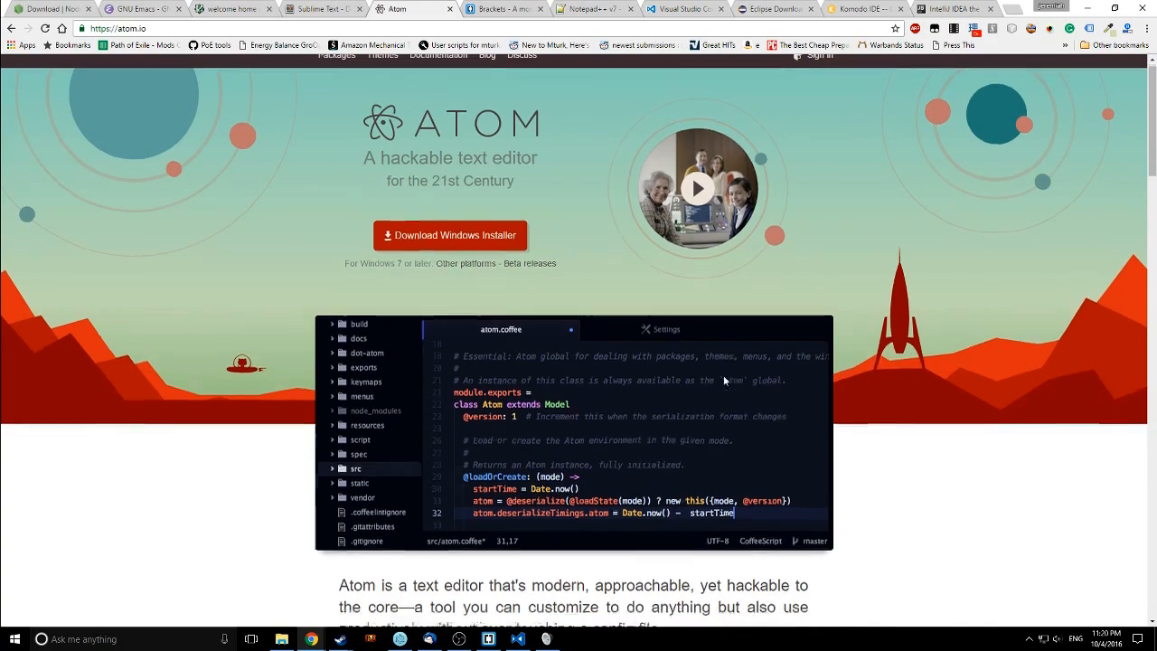
scroll(down, 3)
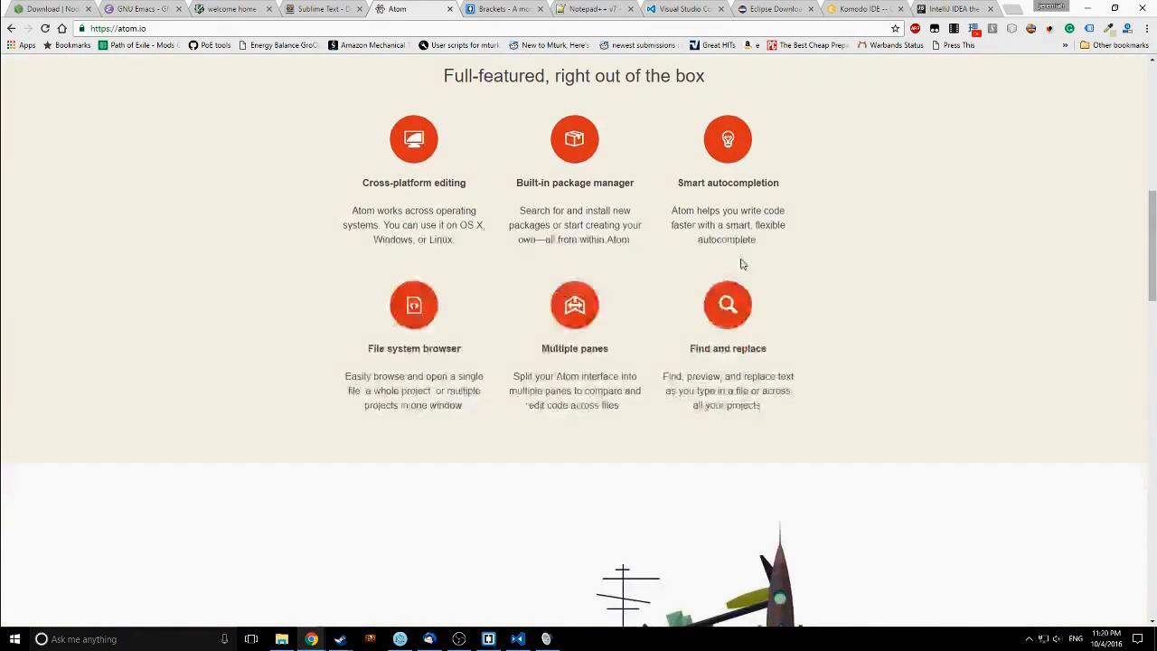
scroll(down, 3)
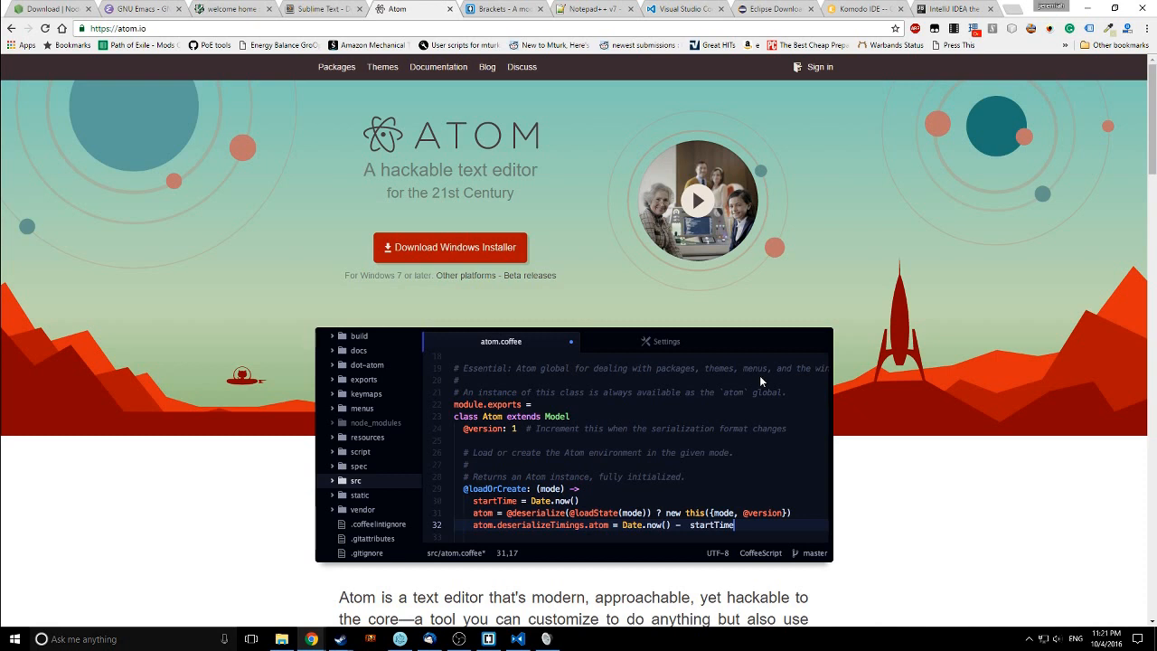
mouse_move(733, 383)
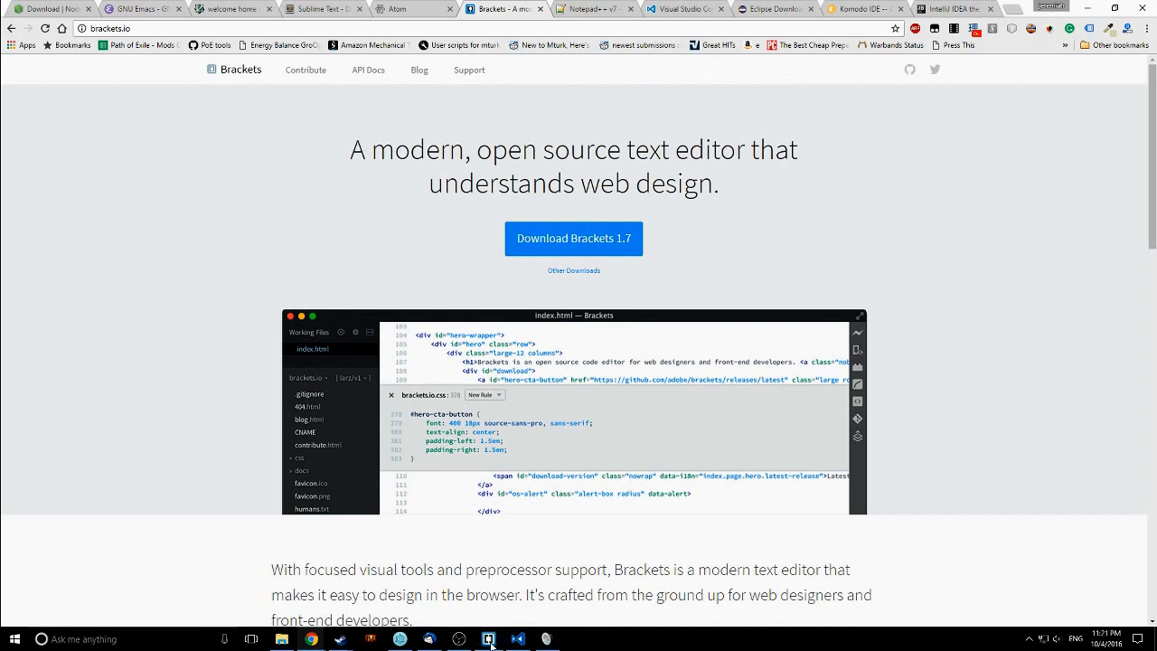
mouse_move(921, 486)
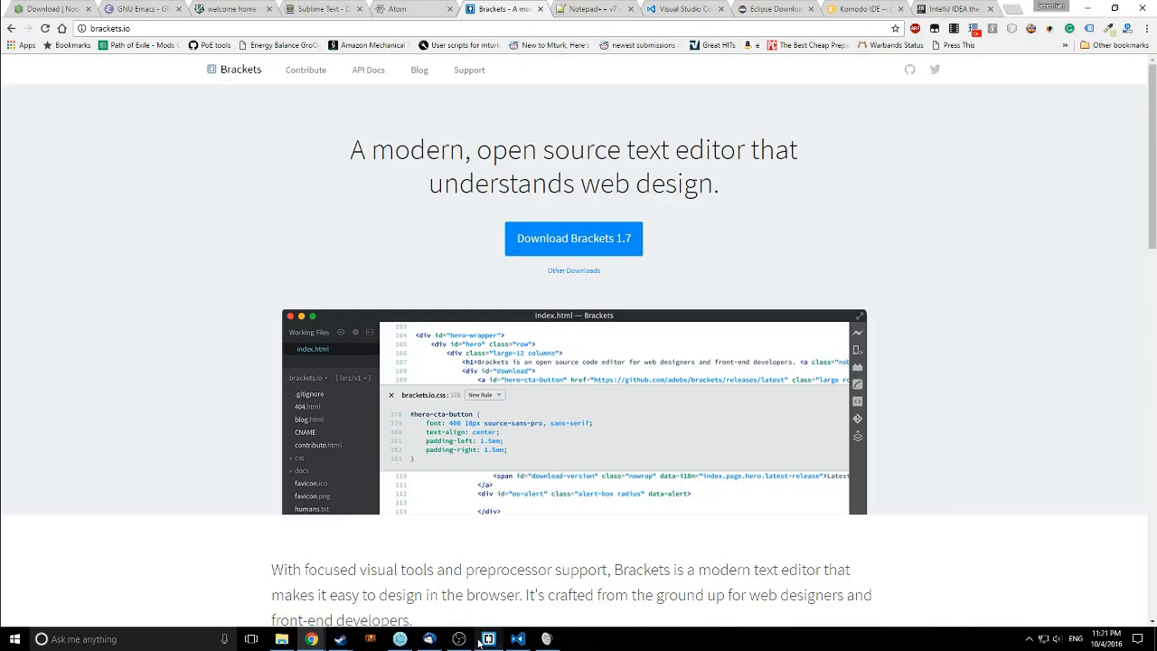
Leave the Brackets homepage for the Brackets editor showing a MobX TodoStore file
click(488, 639)
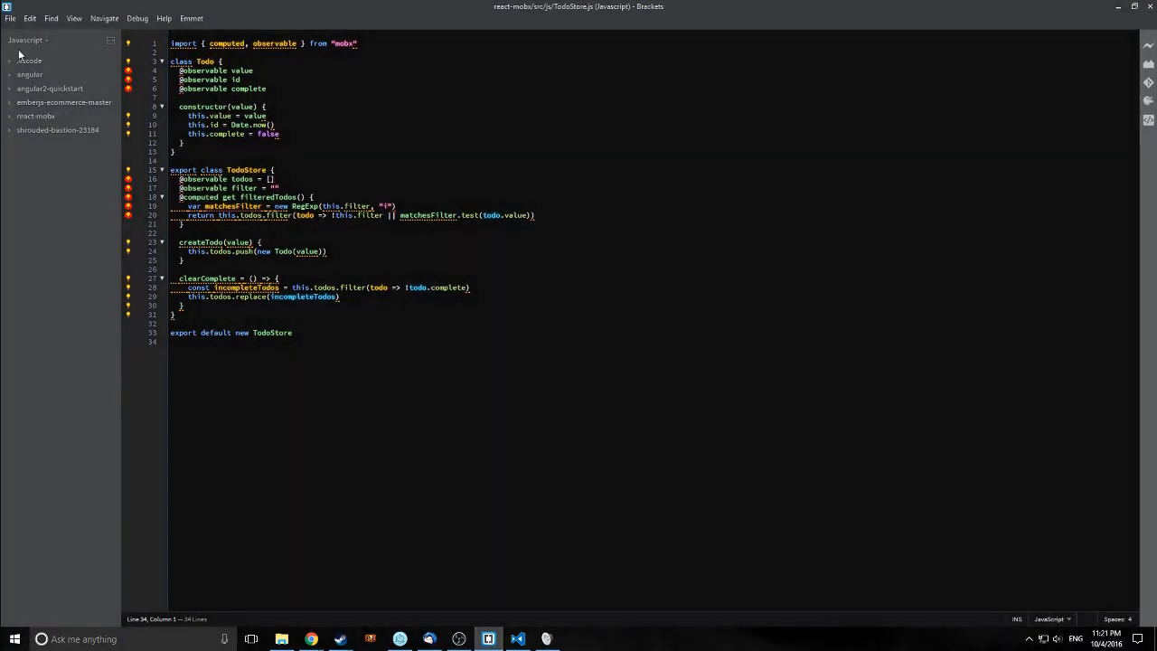
Expand the file tree, glance at shrouded-bastion-23184 index.js, then open react-mobx/src/index.html
click(36, 115)
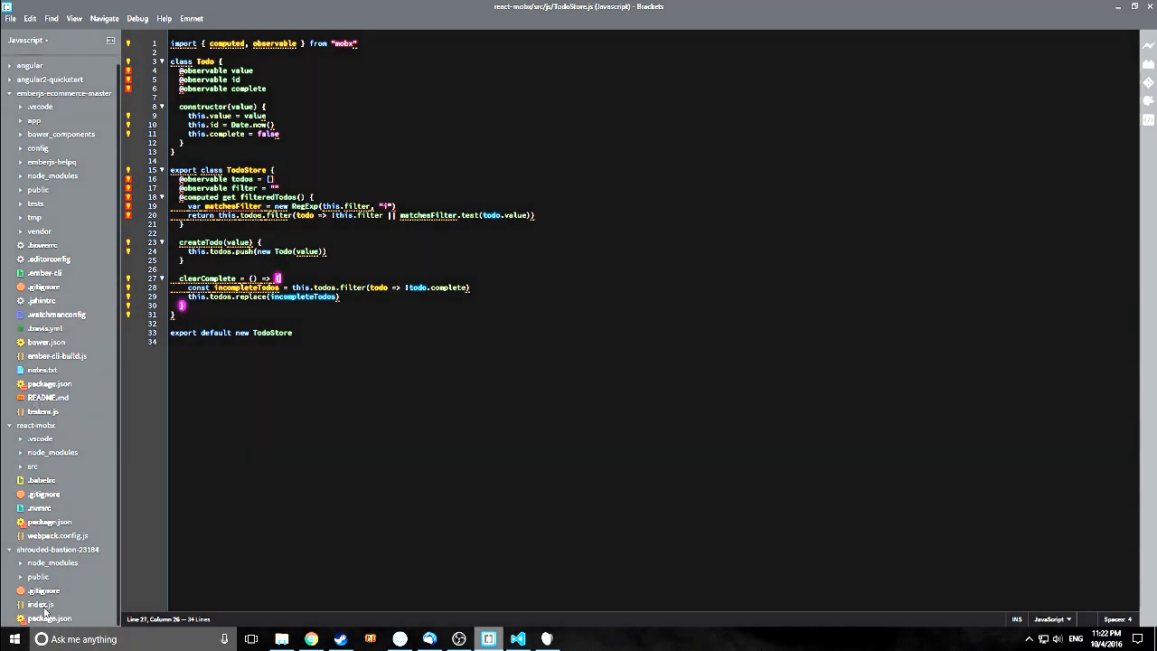
click(40, 604)
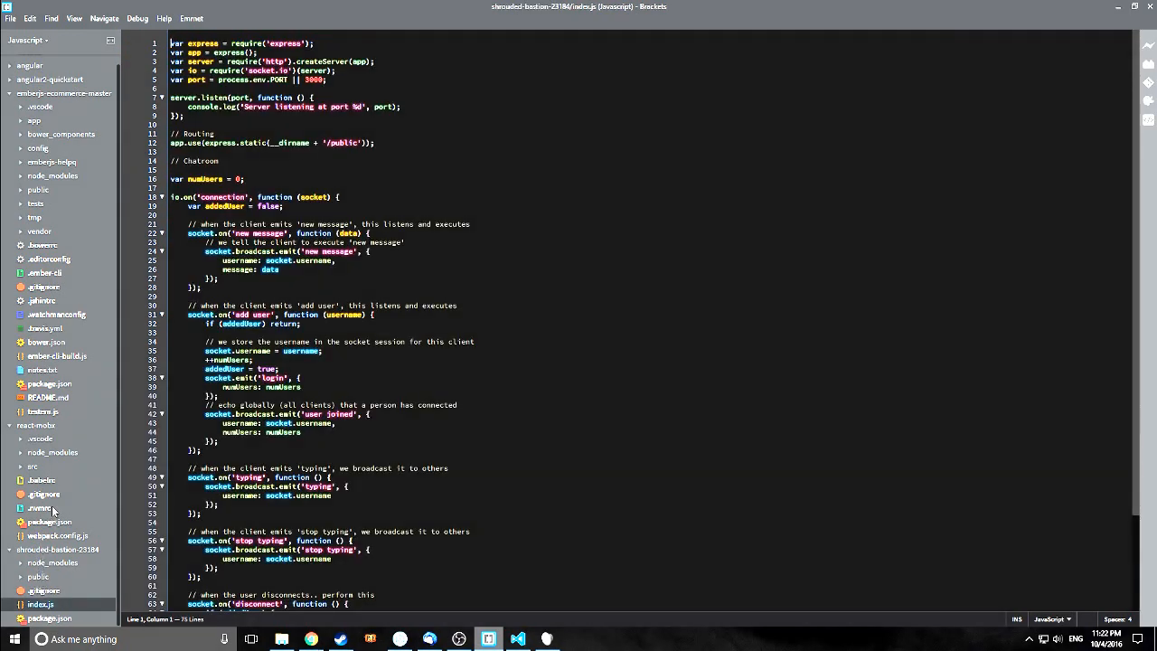
click(33, 467)
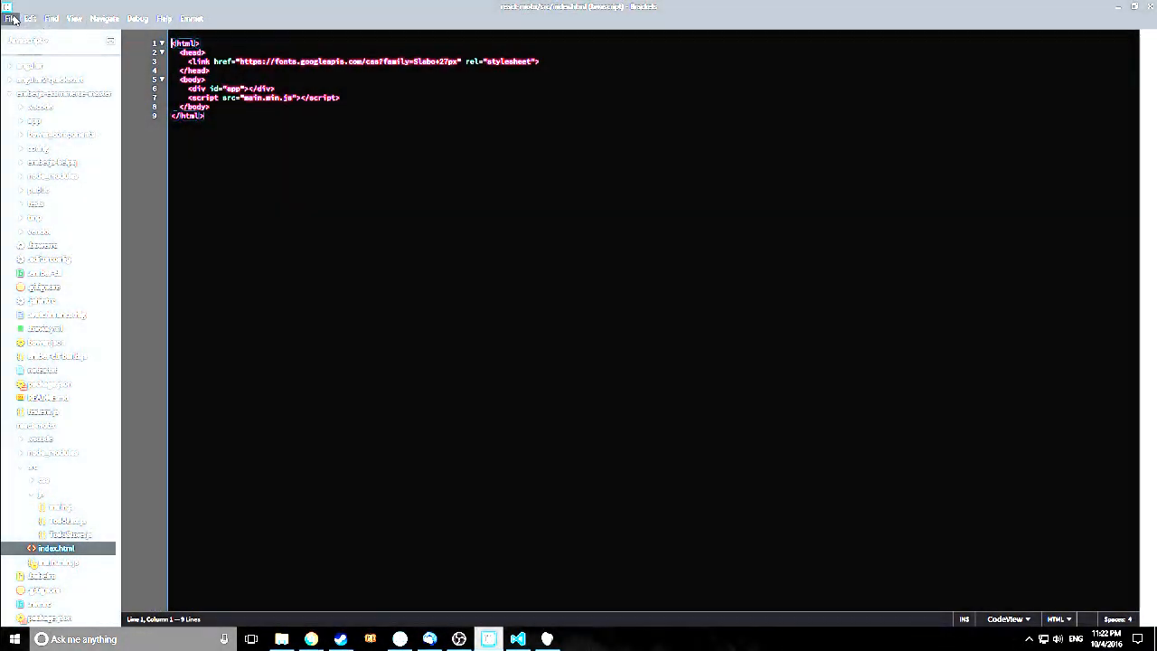
Start Live Preview of index.html, retrying after the first attempt is cancelled
click(9, 18)
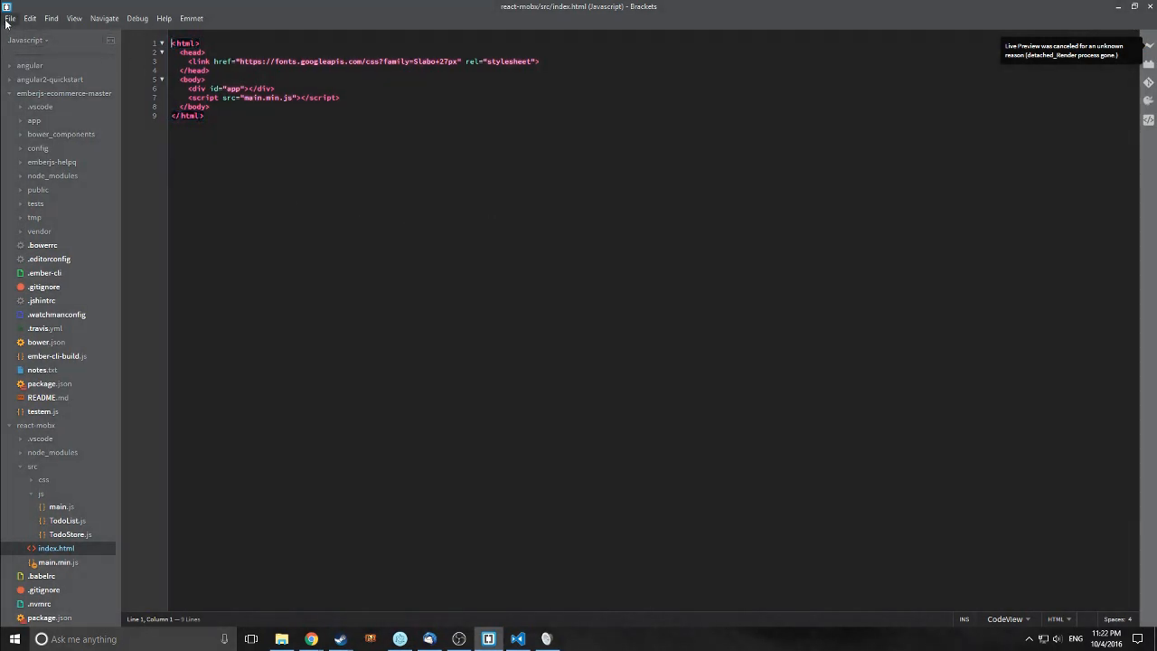
click(9, 18)
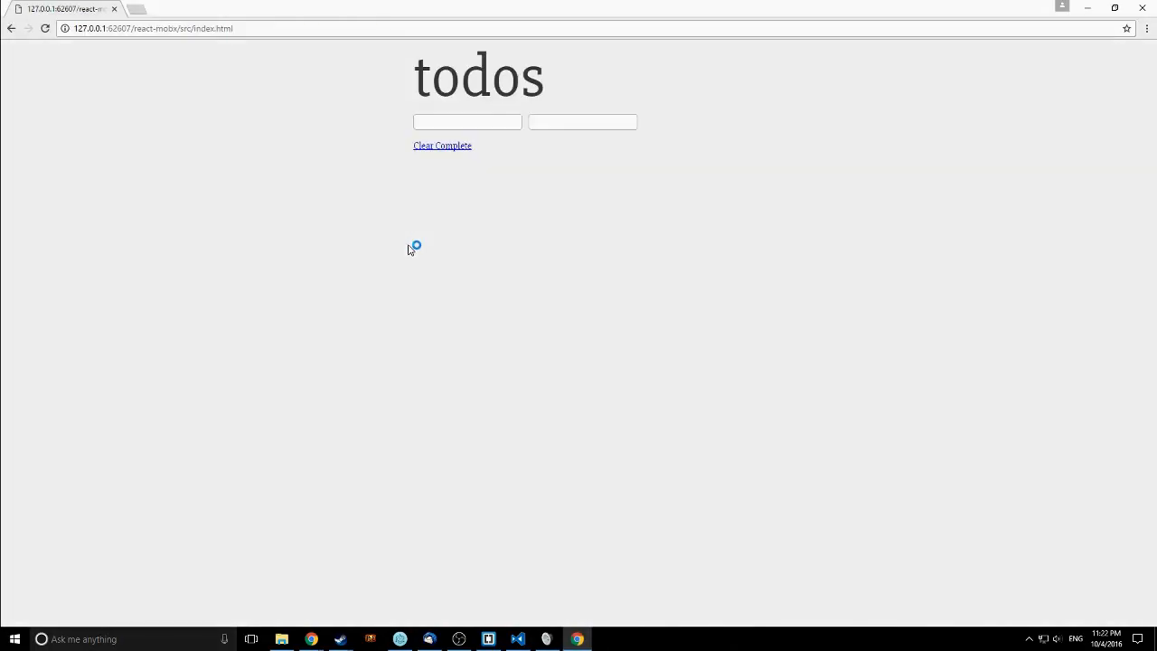
Type 'em' into the first todo input, then return to Brackets
click(468, 122)
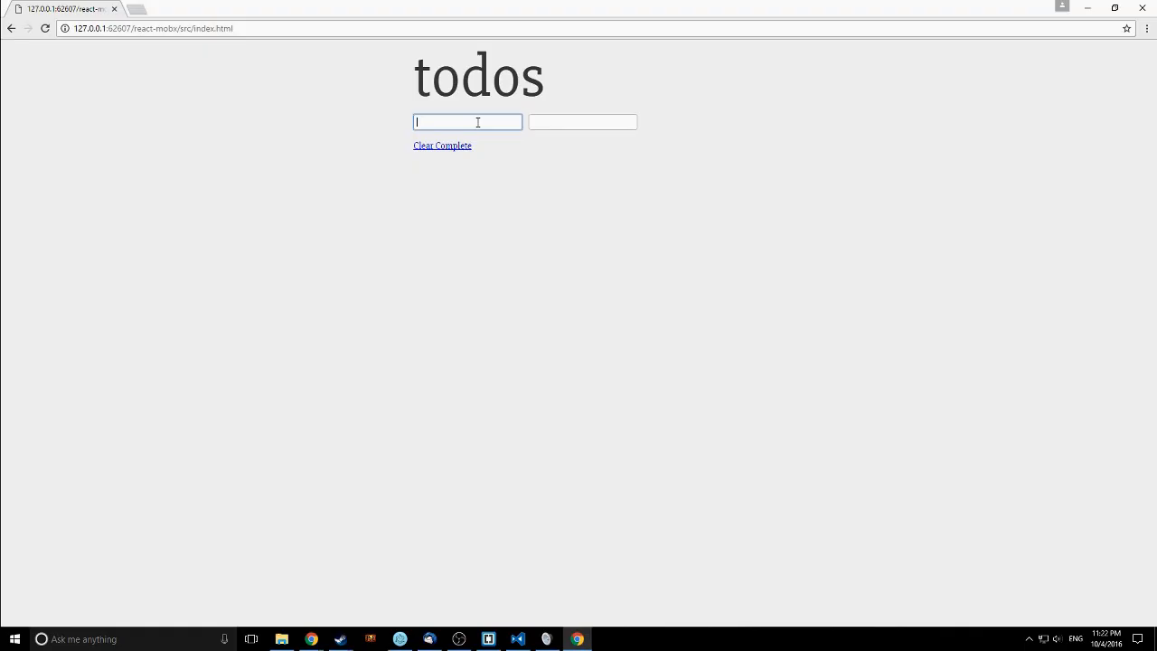
text(em)
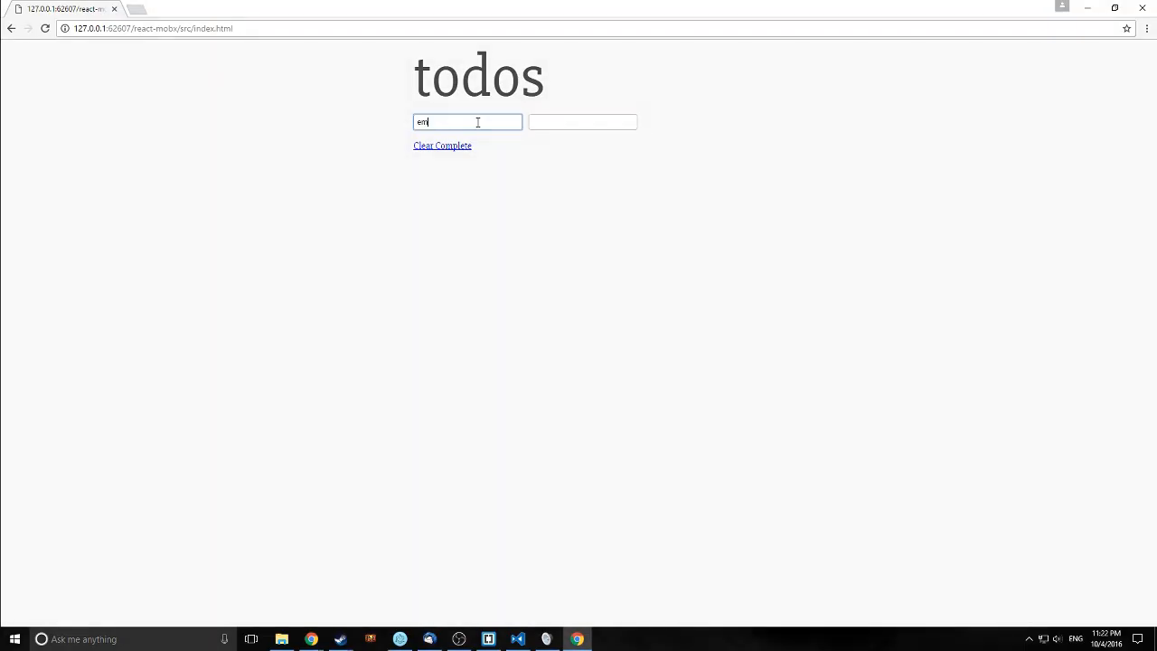
click(488, 639)
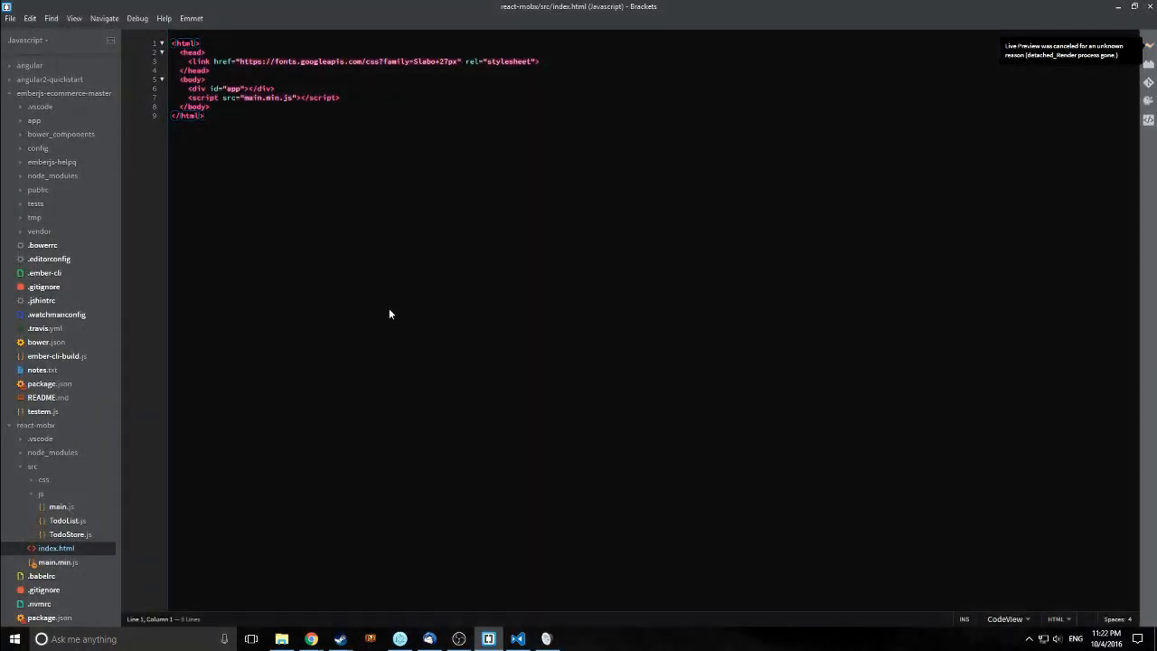
Check the Developer Tools console for the missing main.js error, then return to Chrome
click(138, 18)
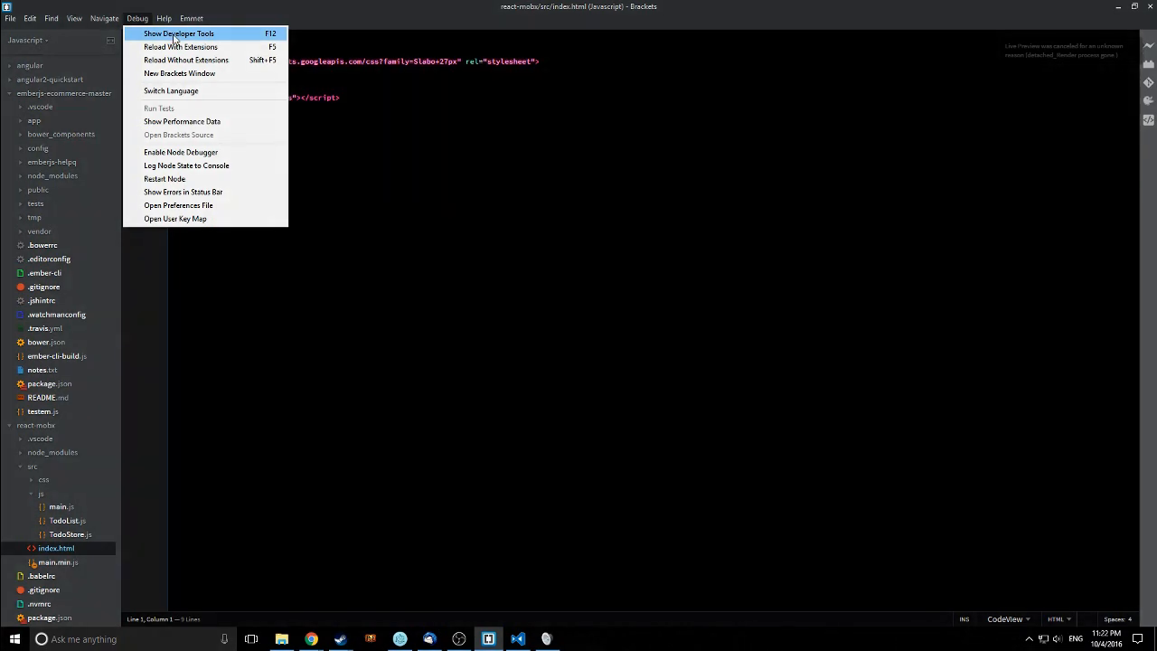
click(178, 34)
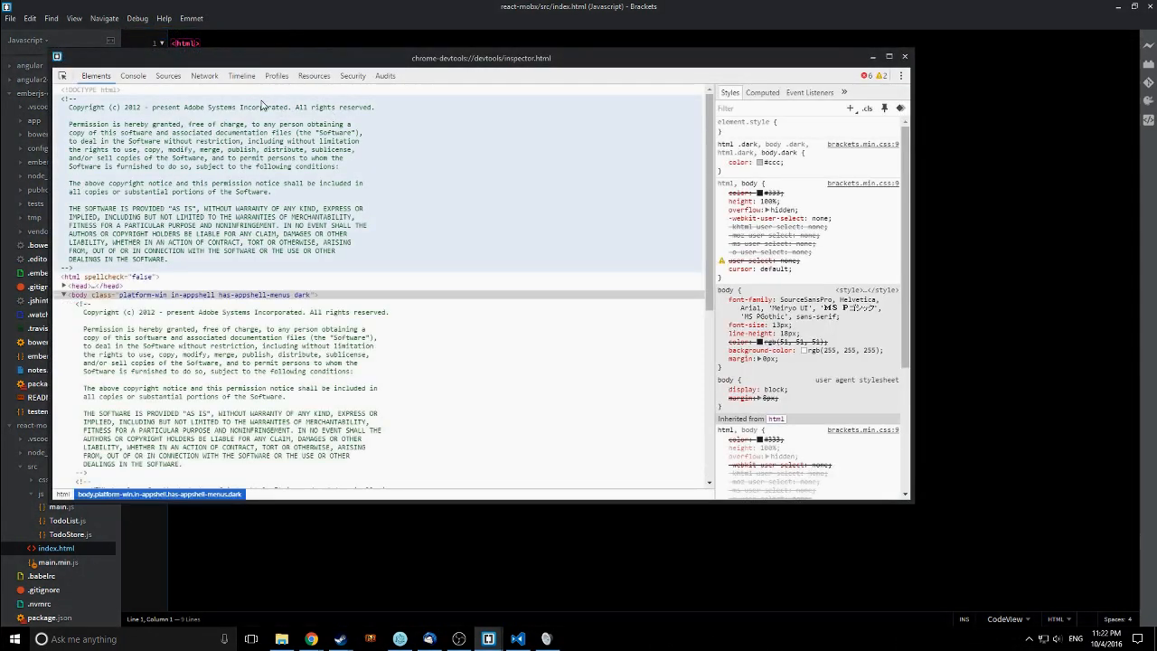
click(133, 75)
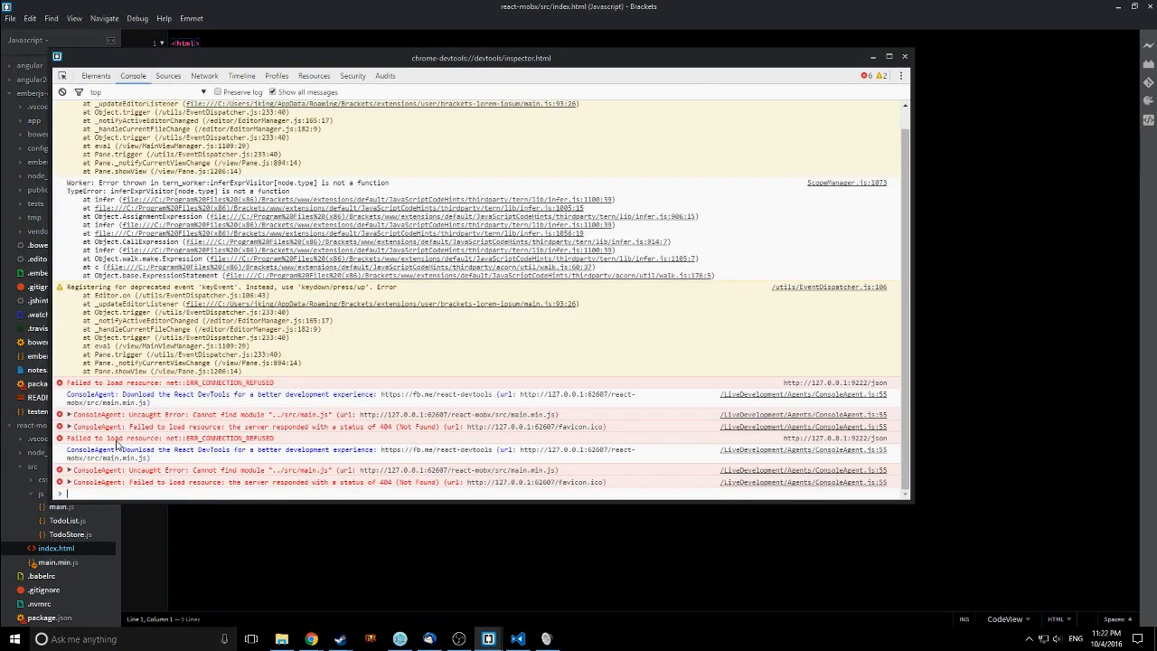
click(62, 92)
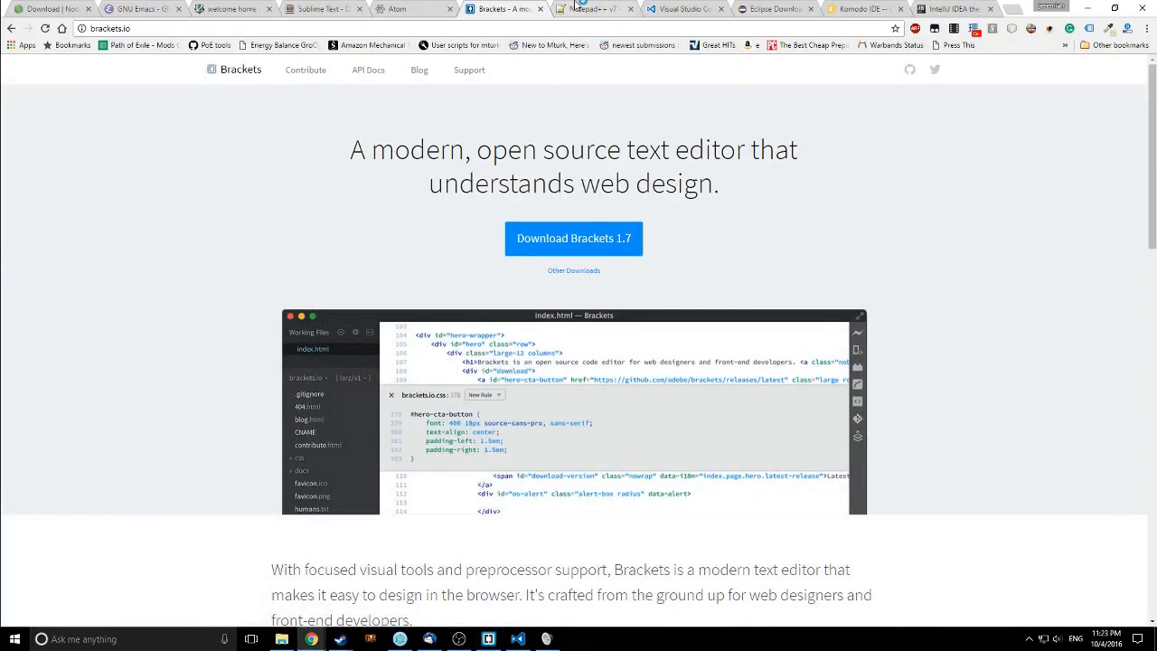
Switch to the Notepad++ 7.0 download tab and scroll down through it
click(592, 8)
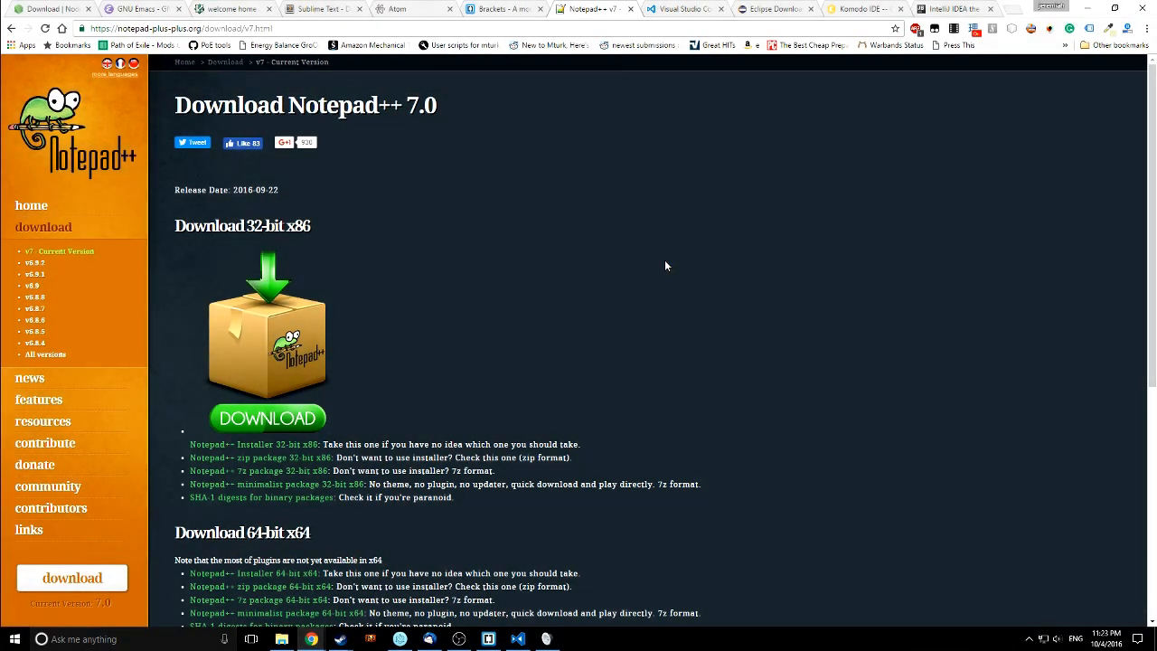
scroll(down, 3)
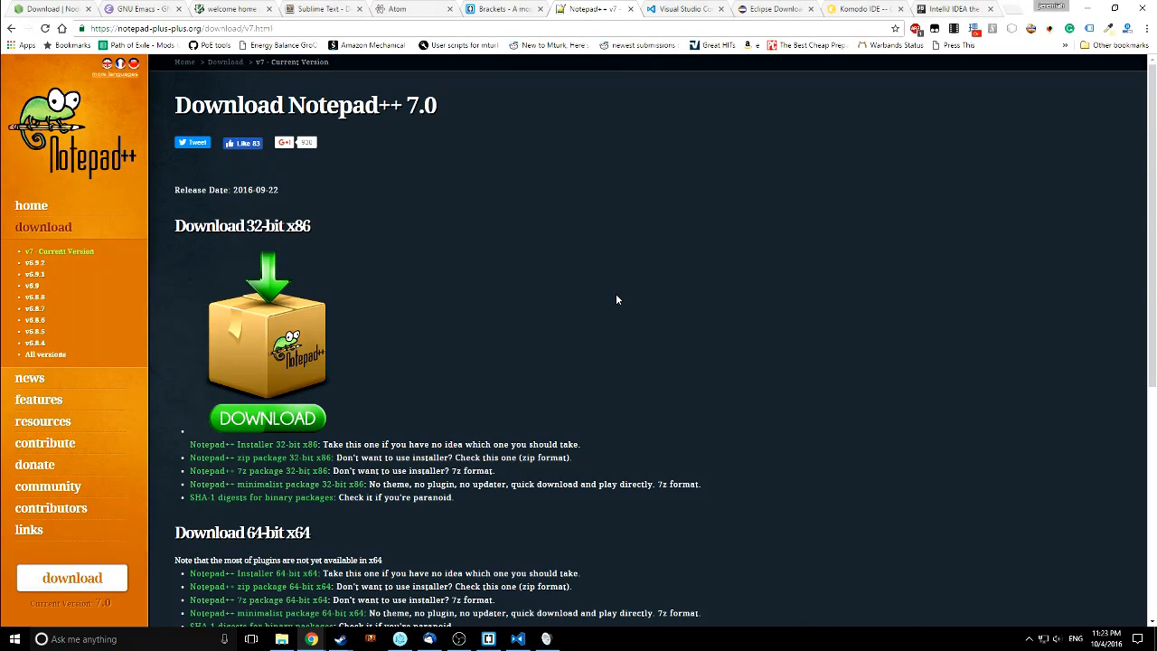
scroll(down, 3)
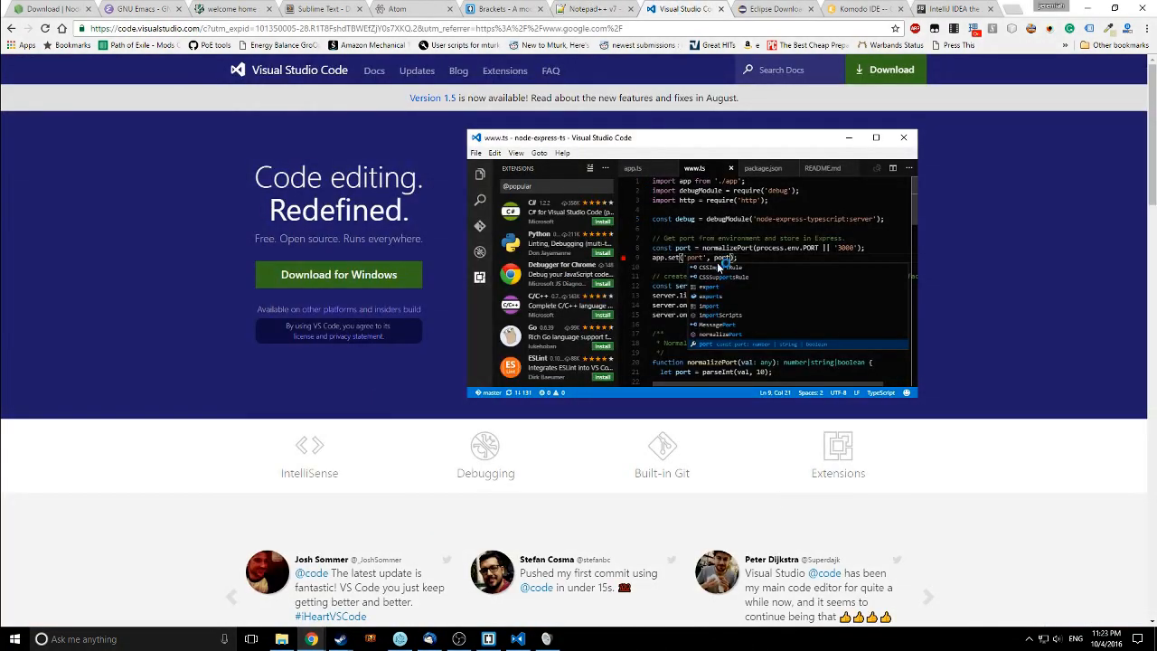
Scroll down through the code.visualstudio.com feature highlights
scroll(down, 3)
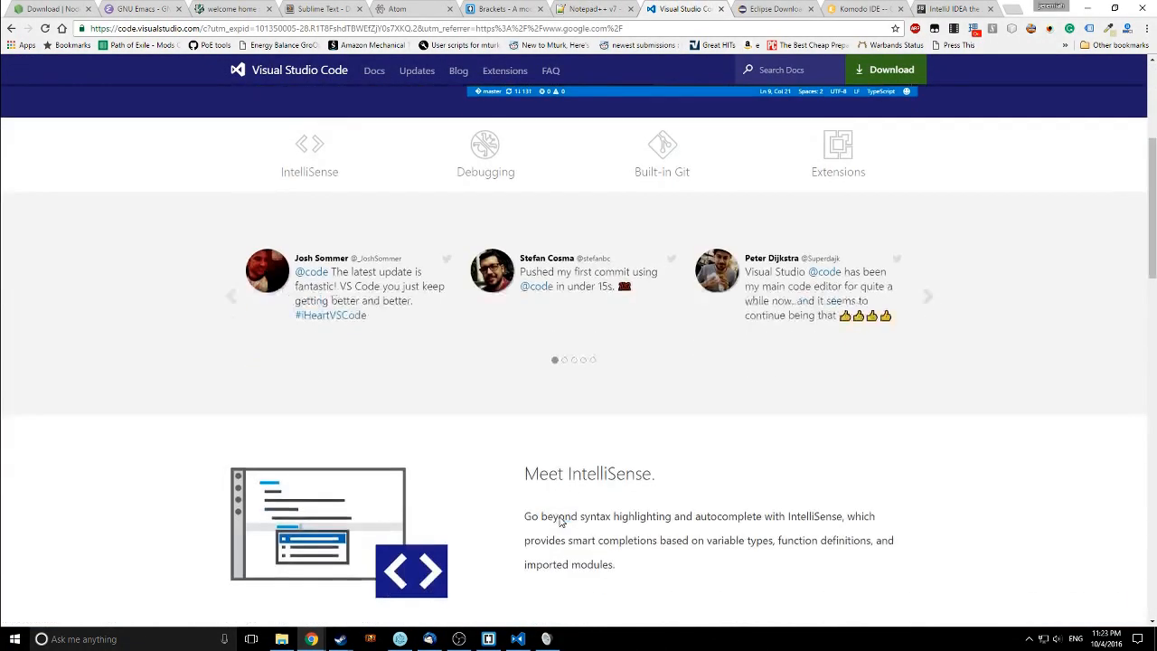
scroll(down, 3)
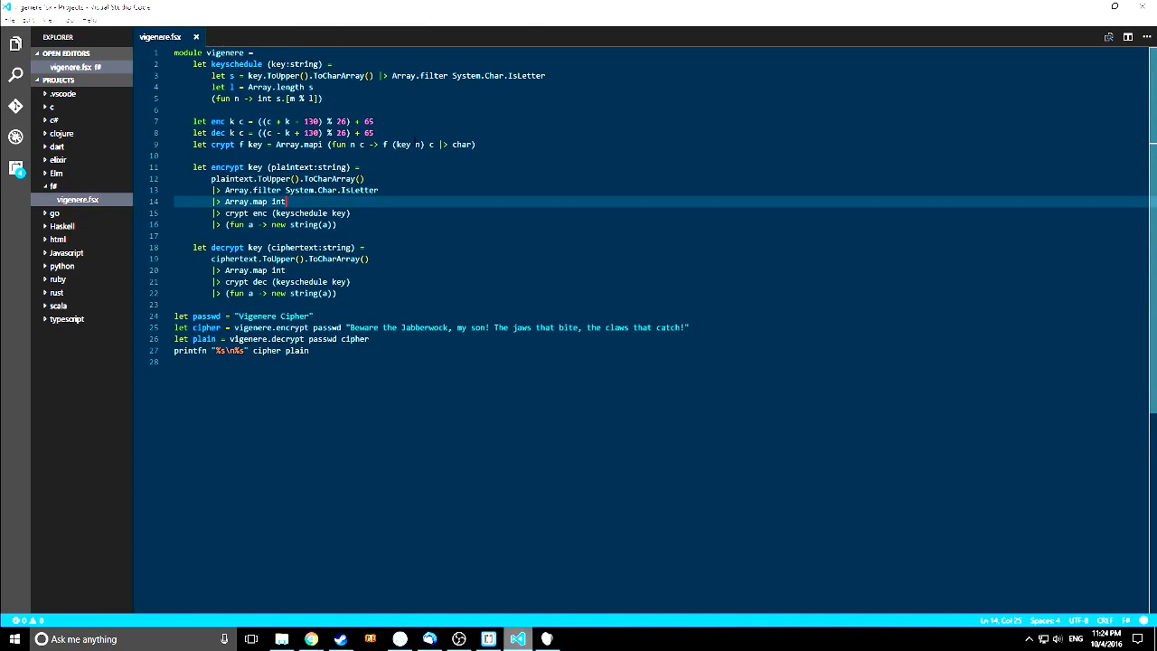
Expand the Elm folder in VS Code and view SnakeSignals.elm and SnakeView.elm
scroll(down, 3)
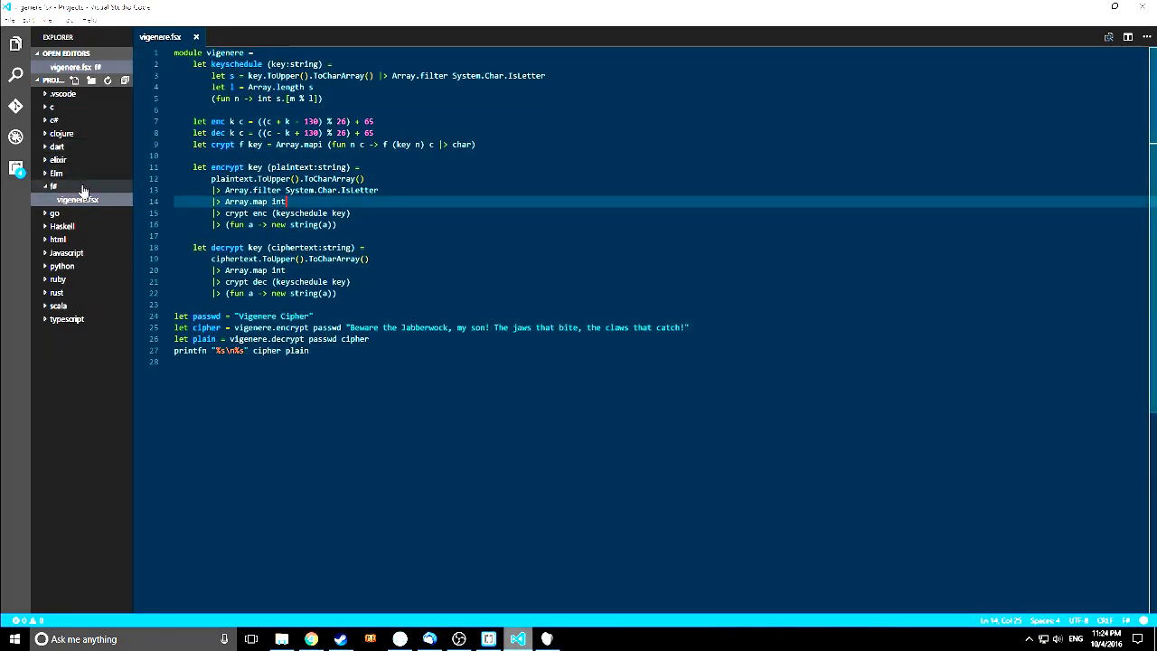
scroll(down, 3)
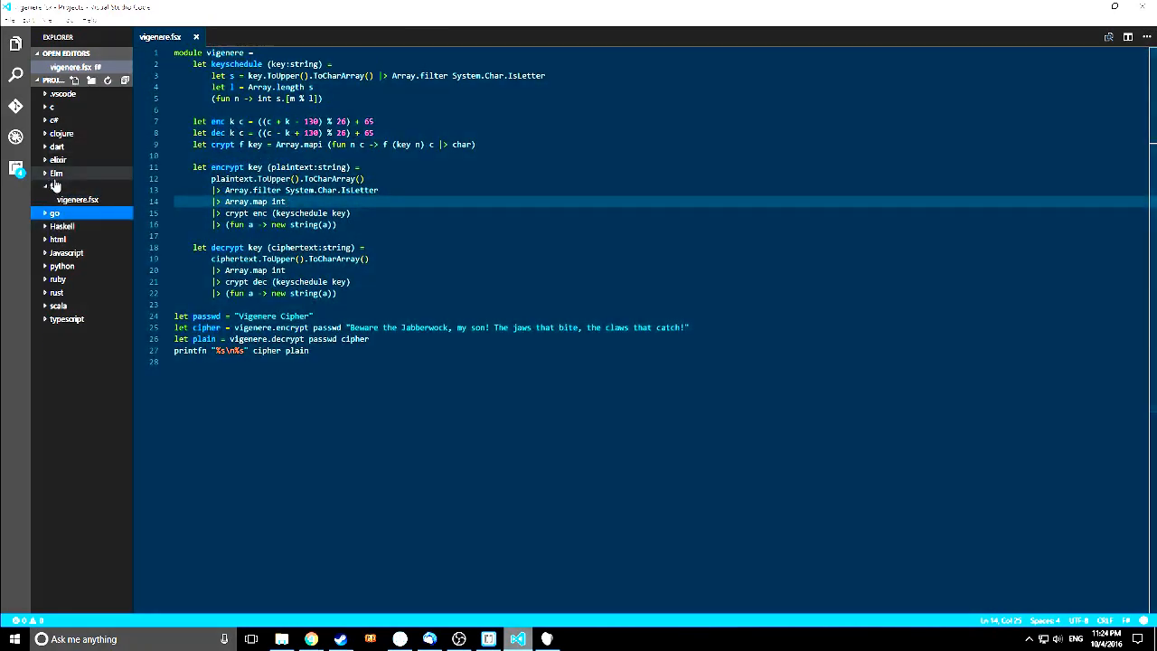
click(75, 226)
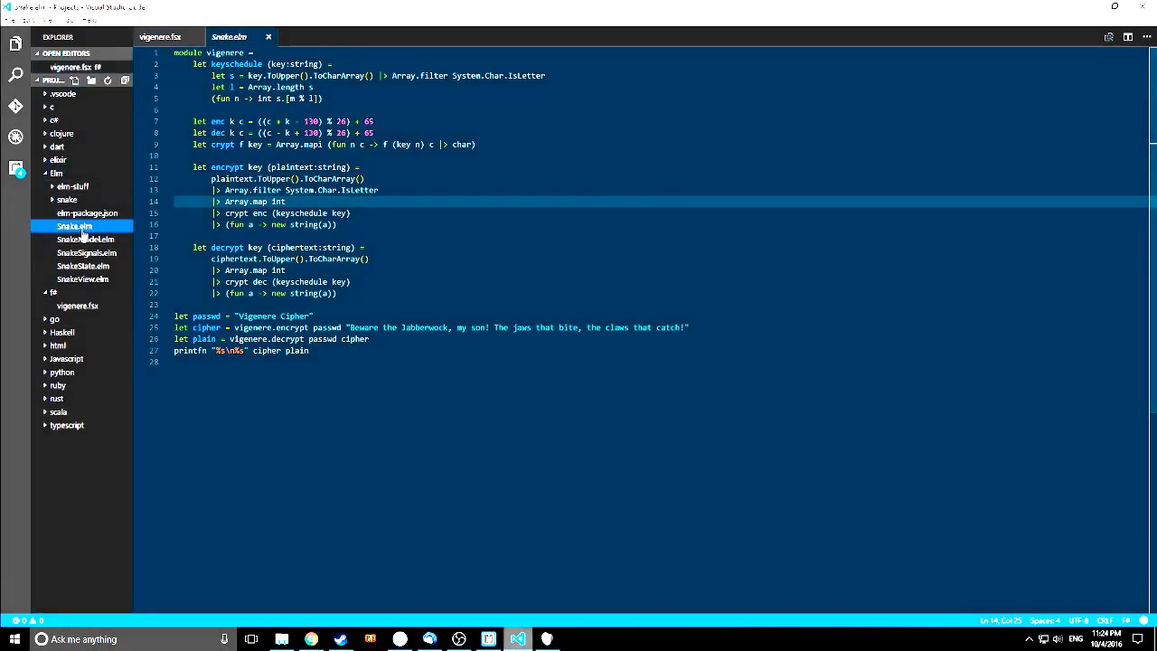
click(86, 266)
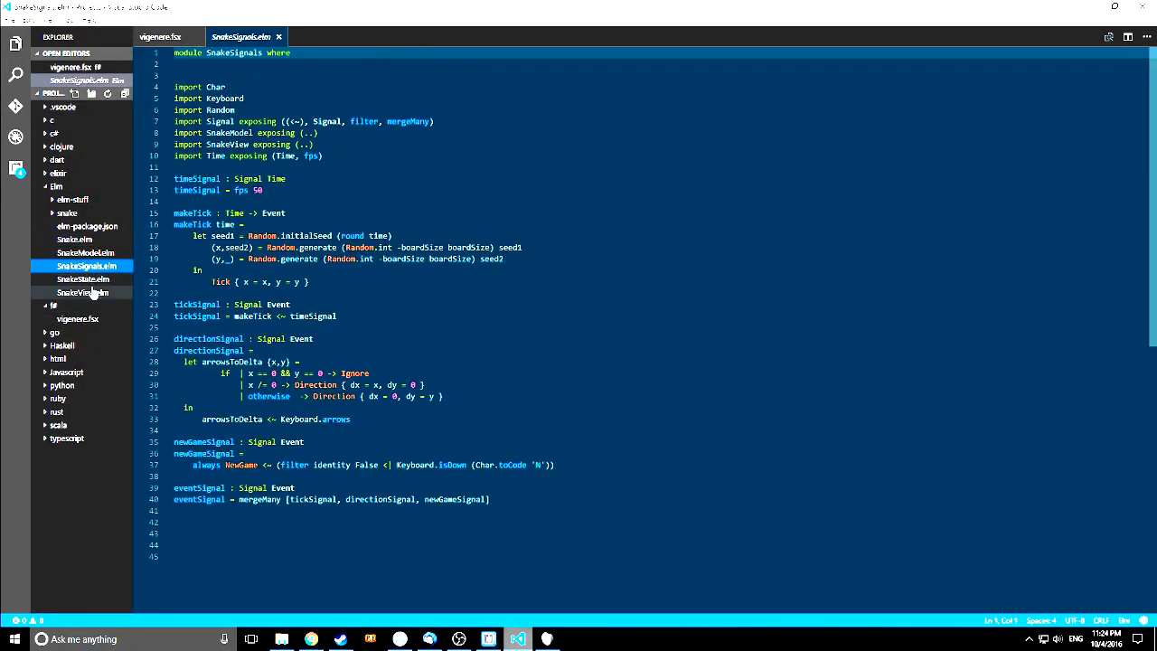
click(68, 173)
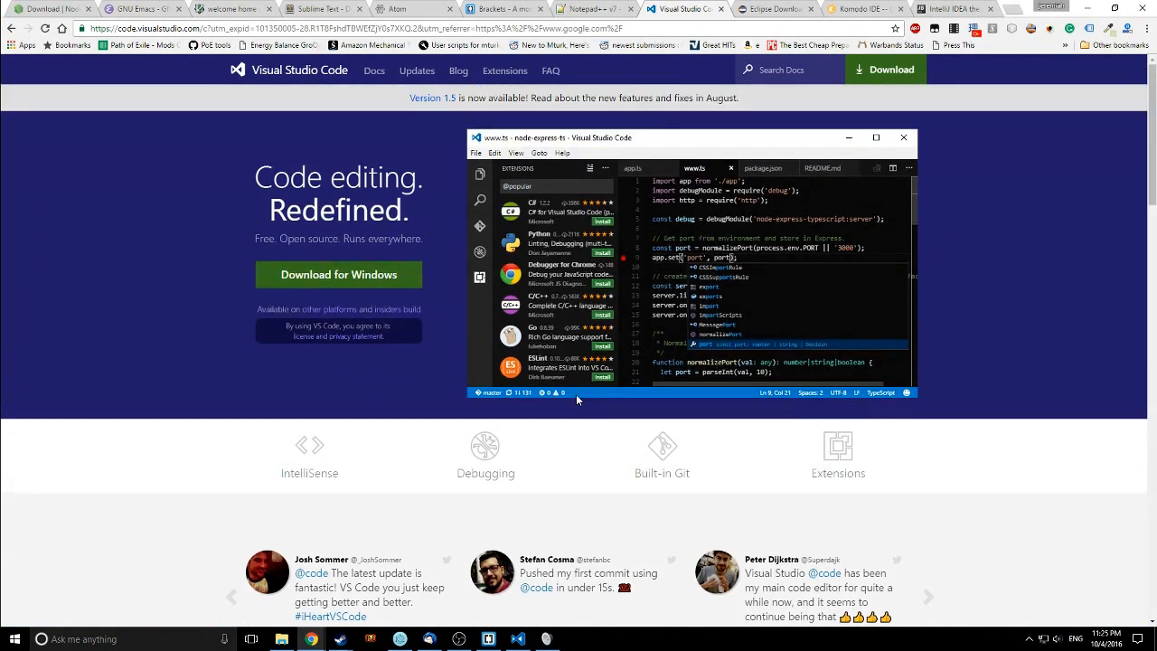
mouse_move(1097, 447)
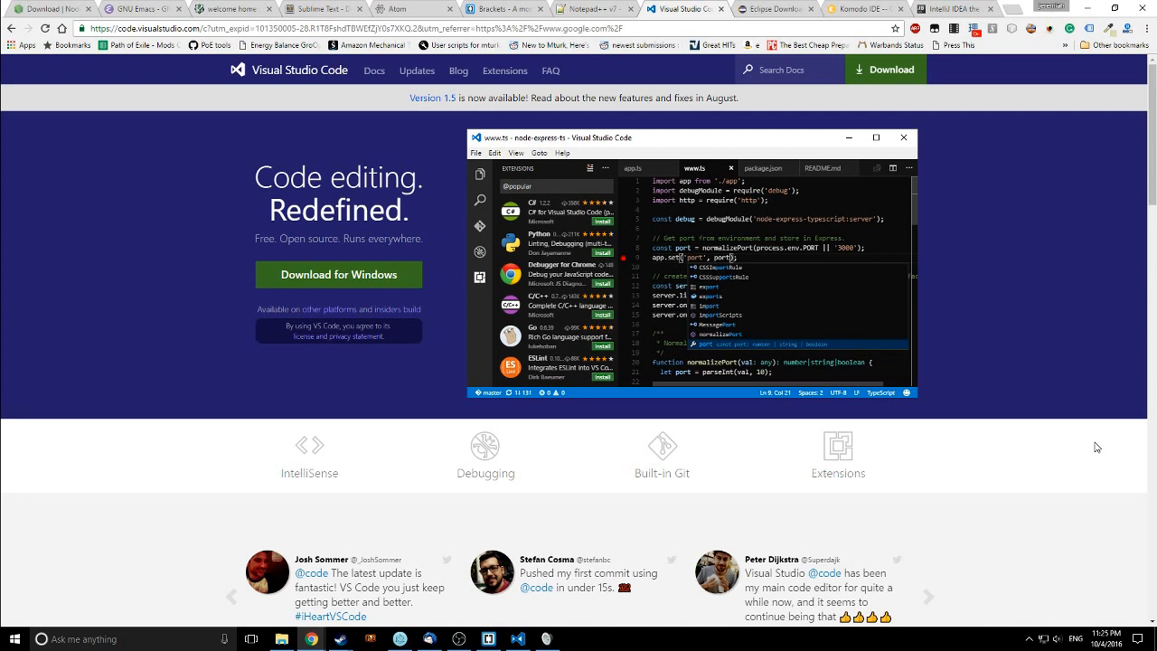
mouse_move(688, 80)
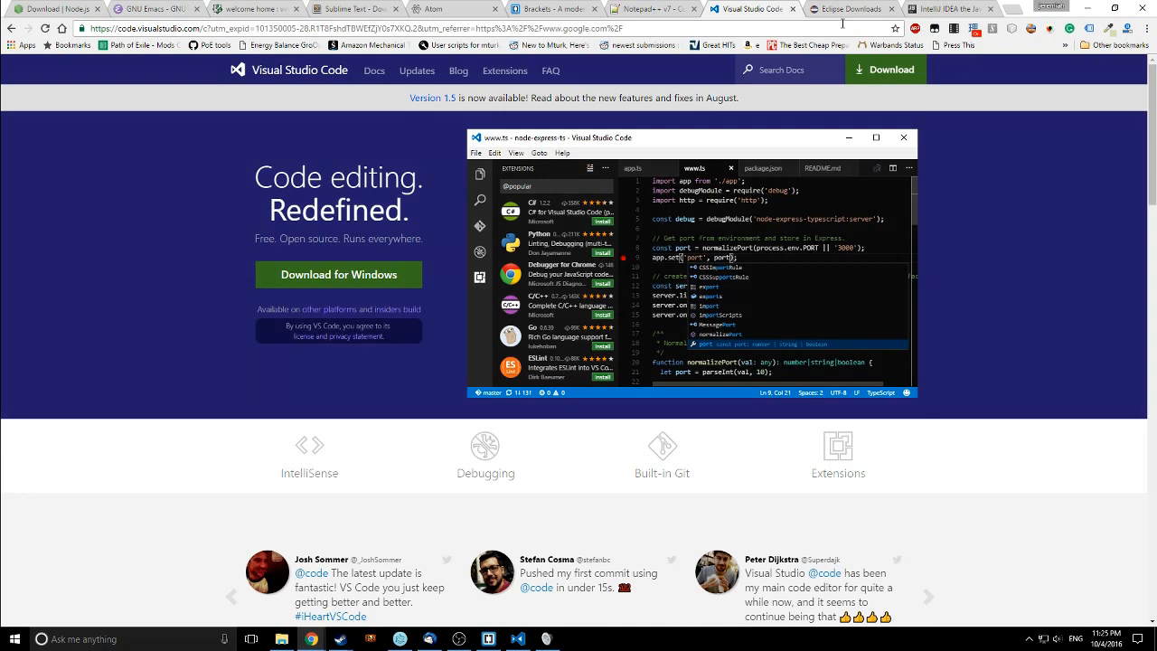
click(850, 8)
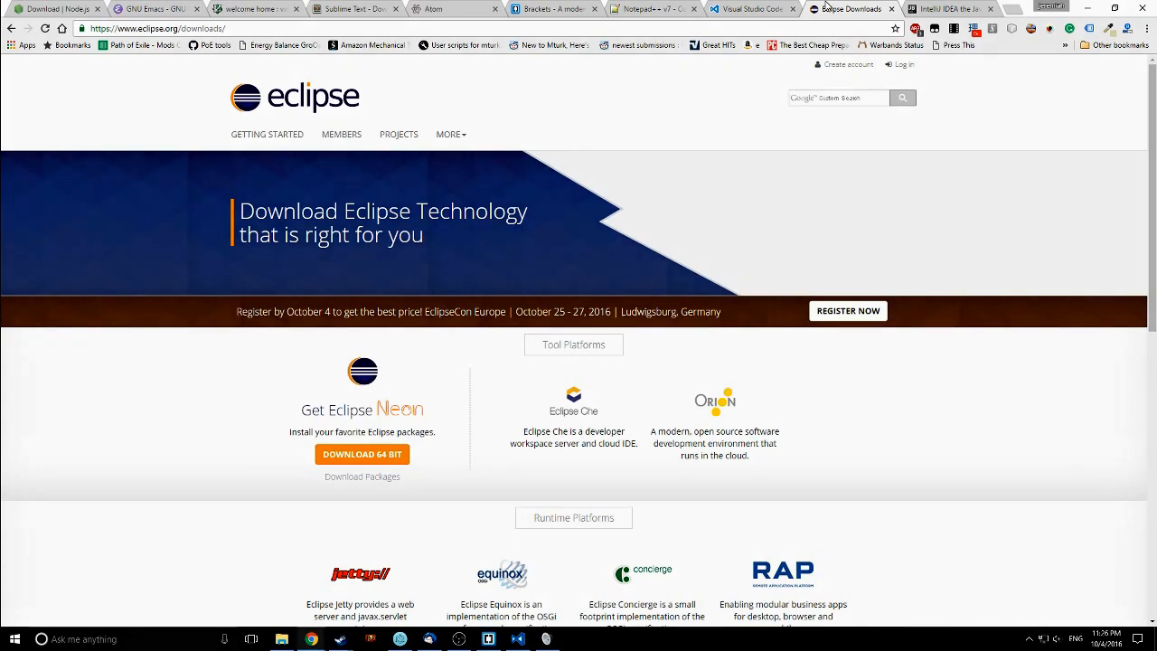
scroll(down, 3)
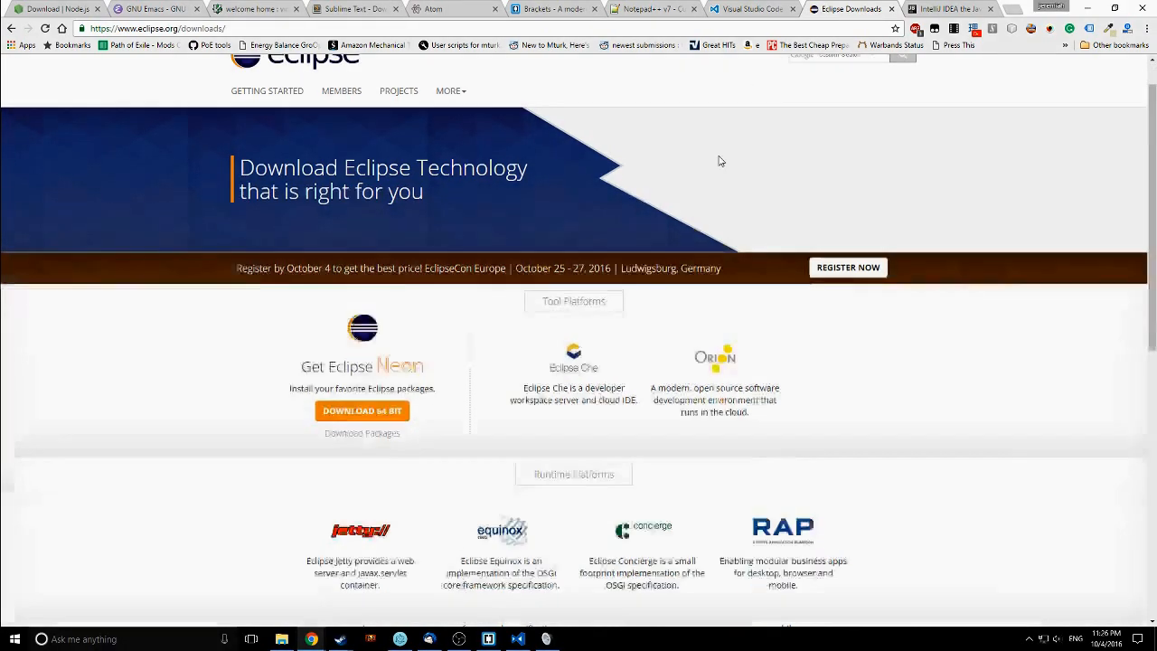
scroll(down, 3)
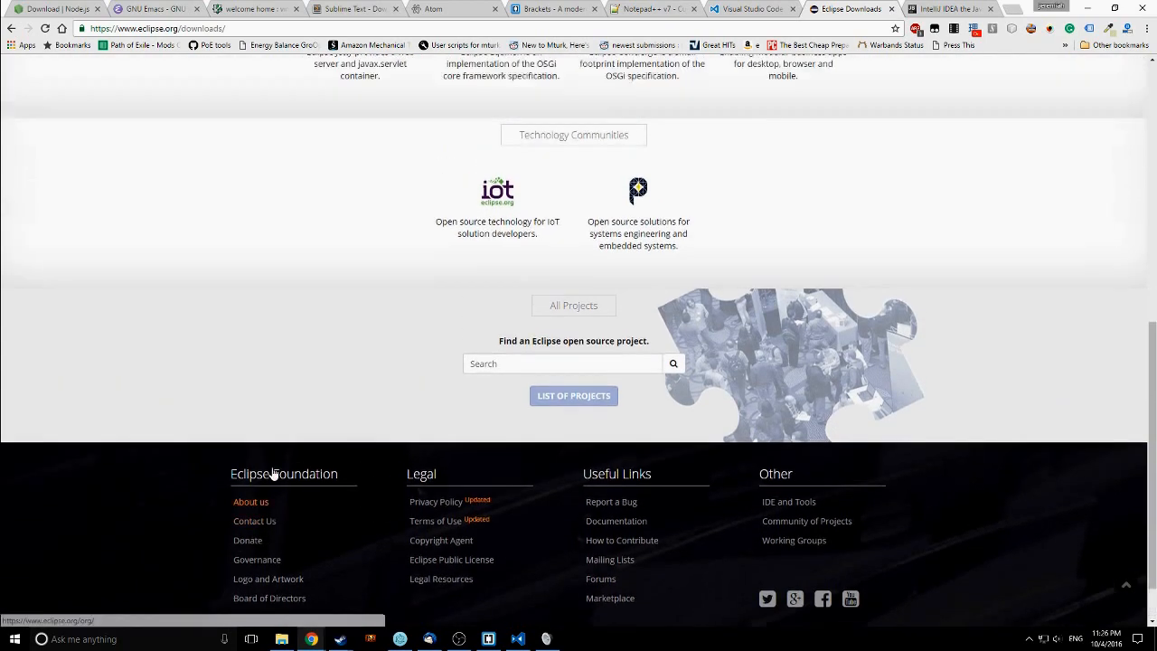
scroll(up, 3)
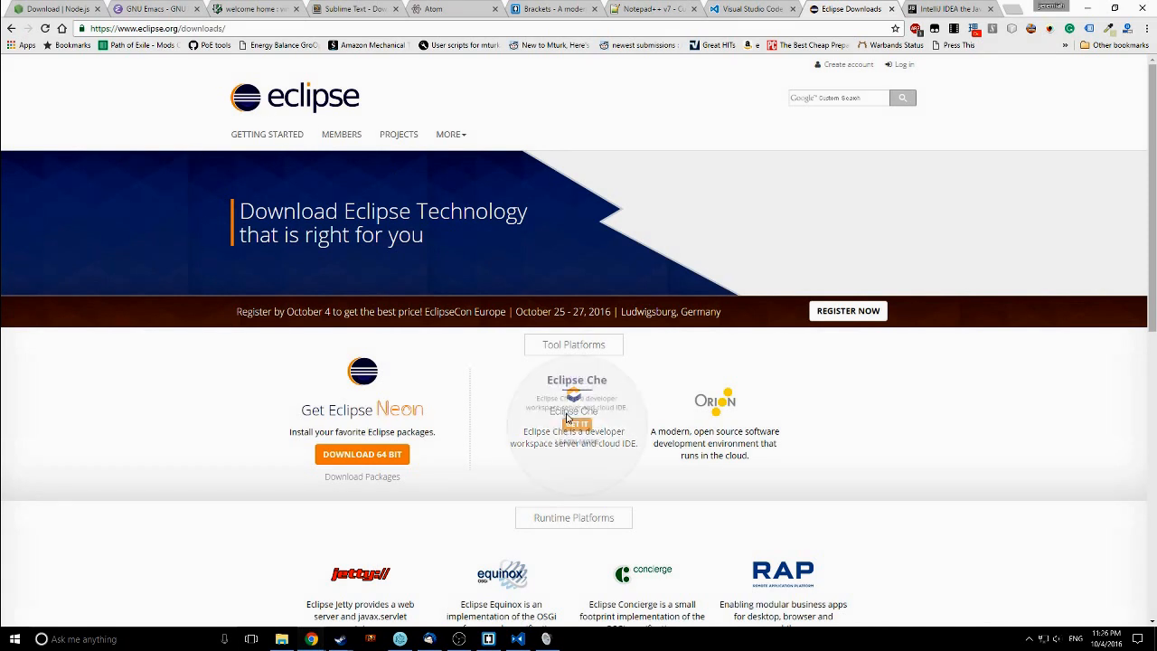
mouse_move(890, 550)
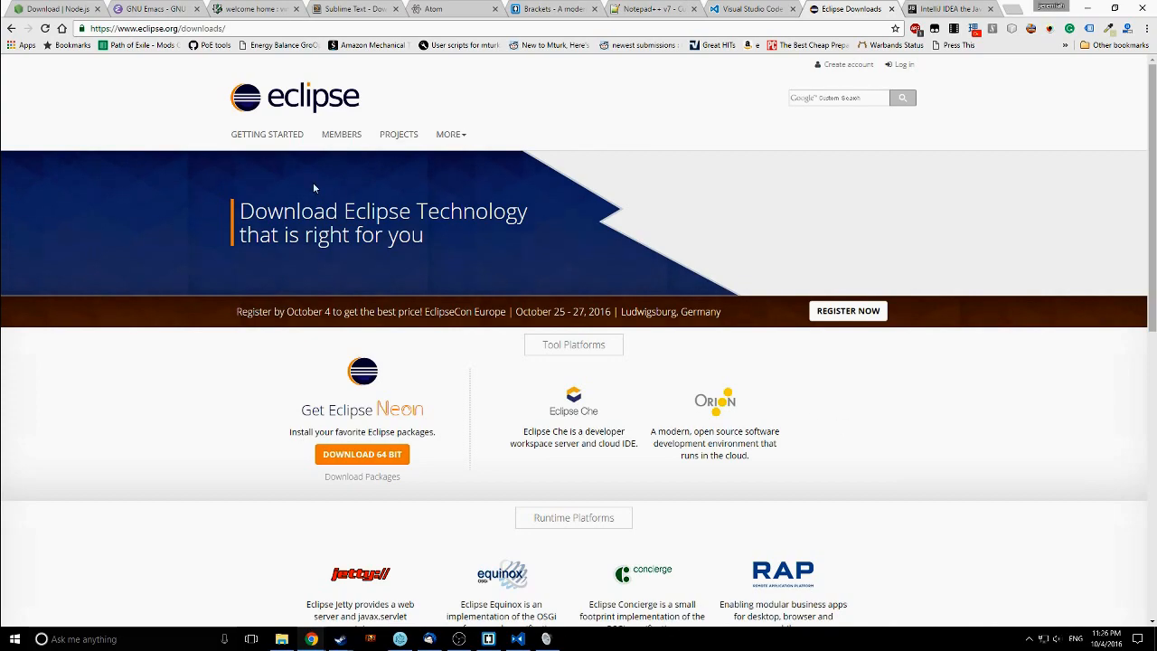
scroll(down, 3)
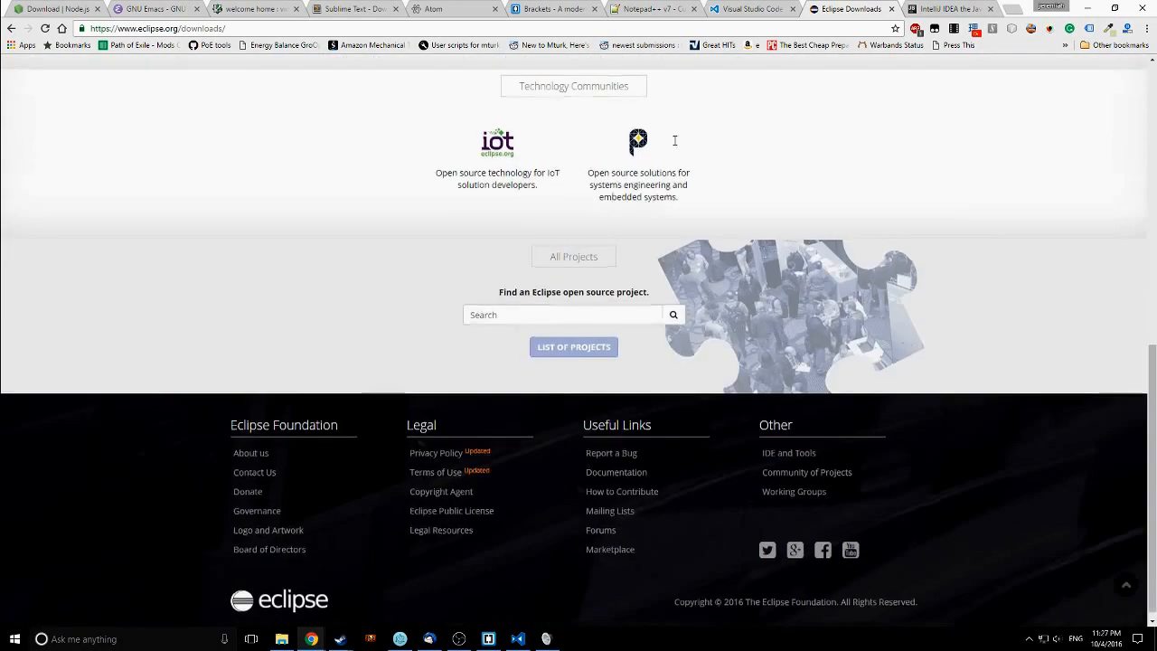
scroll(up, 3)
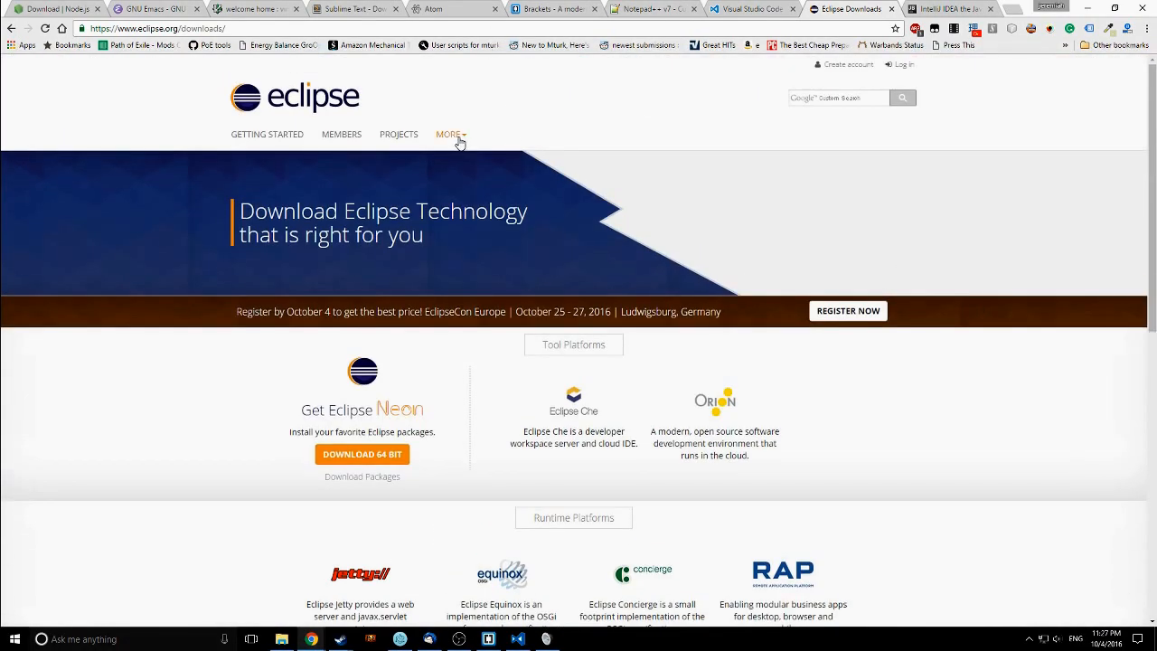
mouse_move(495, 149)
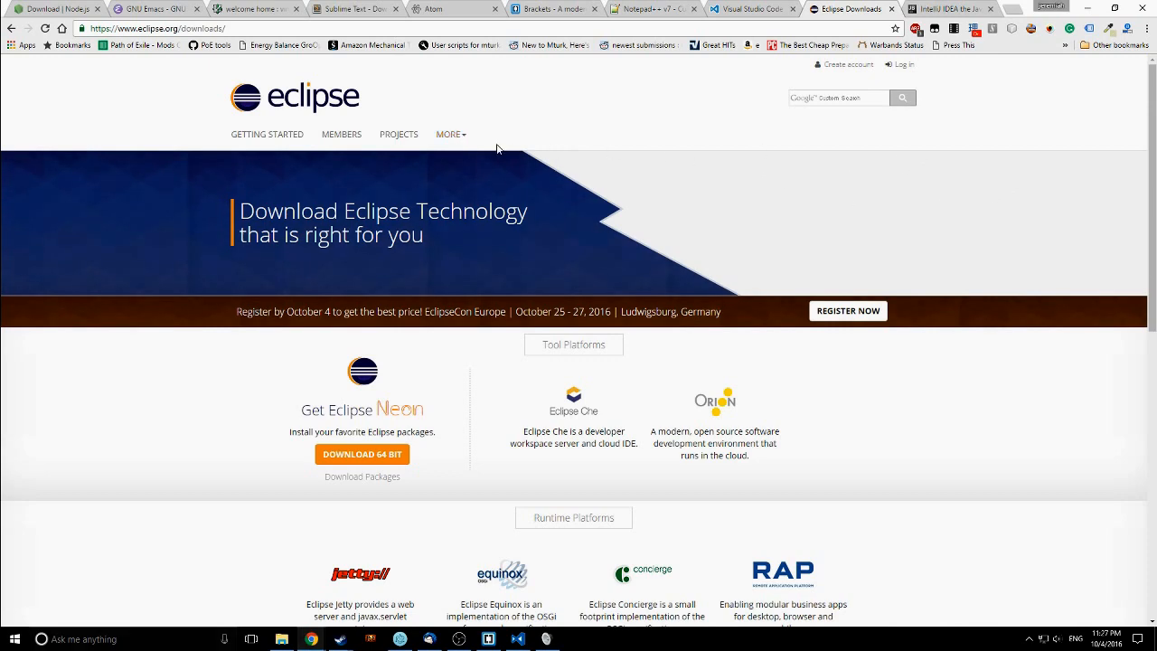
mouse_move(645, 210)
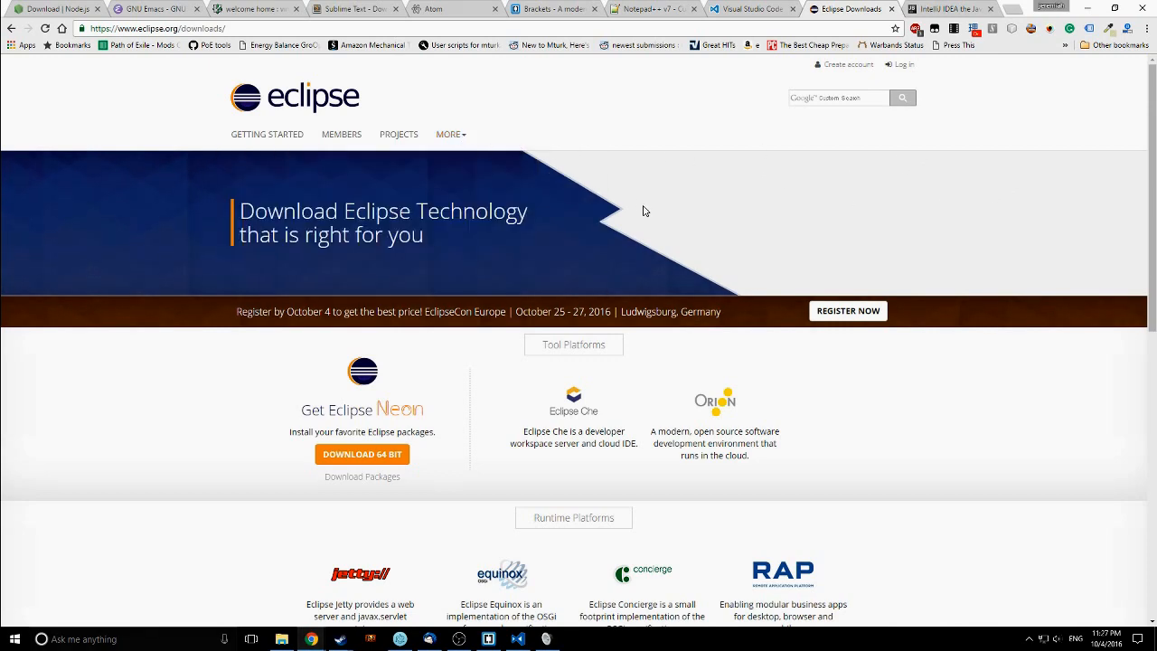
scroll(down, 3)
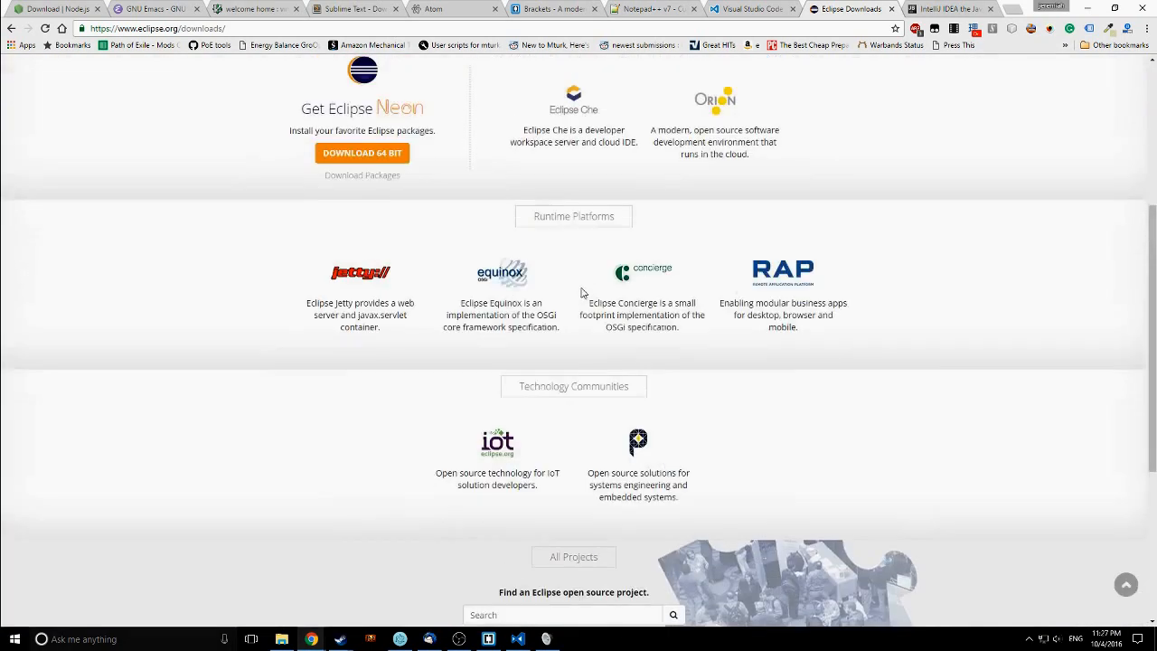
scroll(up, 3)
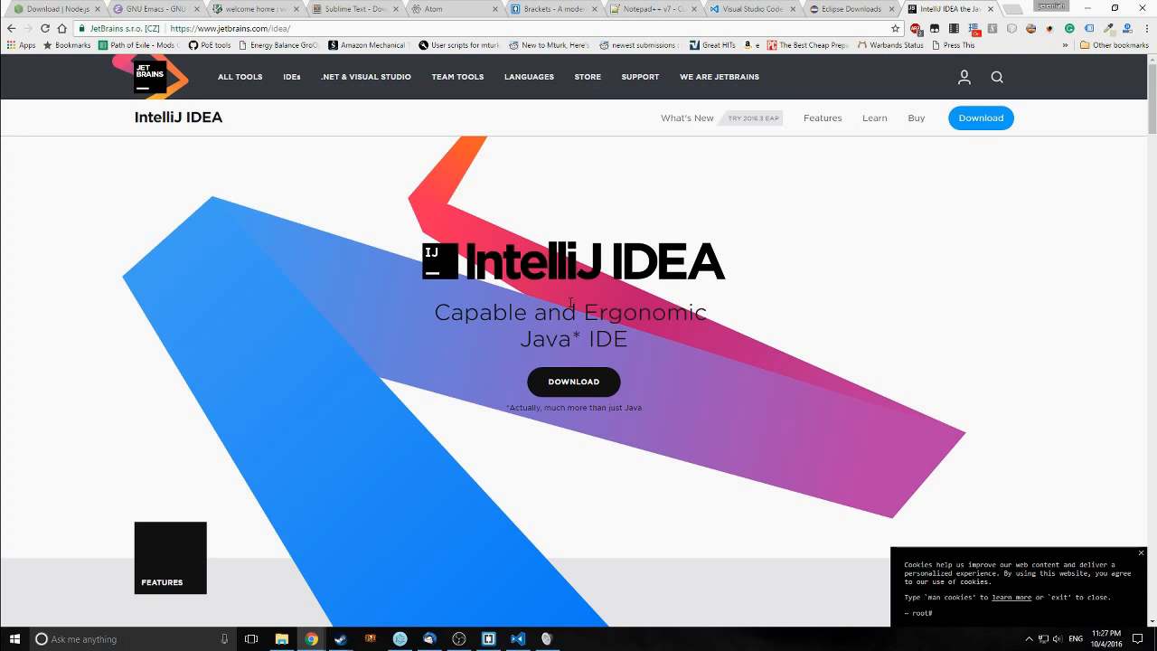
mouse_move(223, 240)
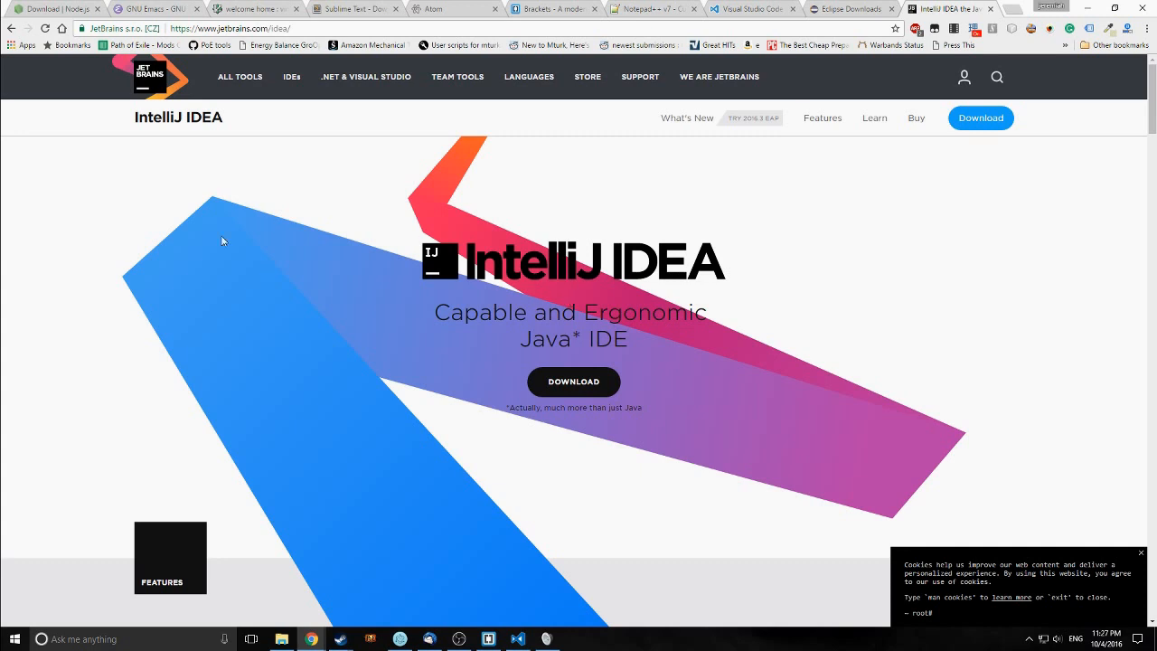
Switch to the 'IntelliJ IDEA the Java IDE' tab
click(291, 77)
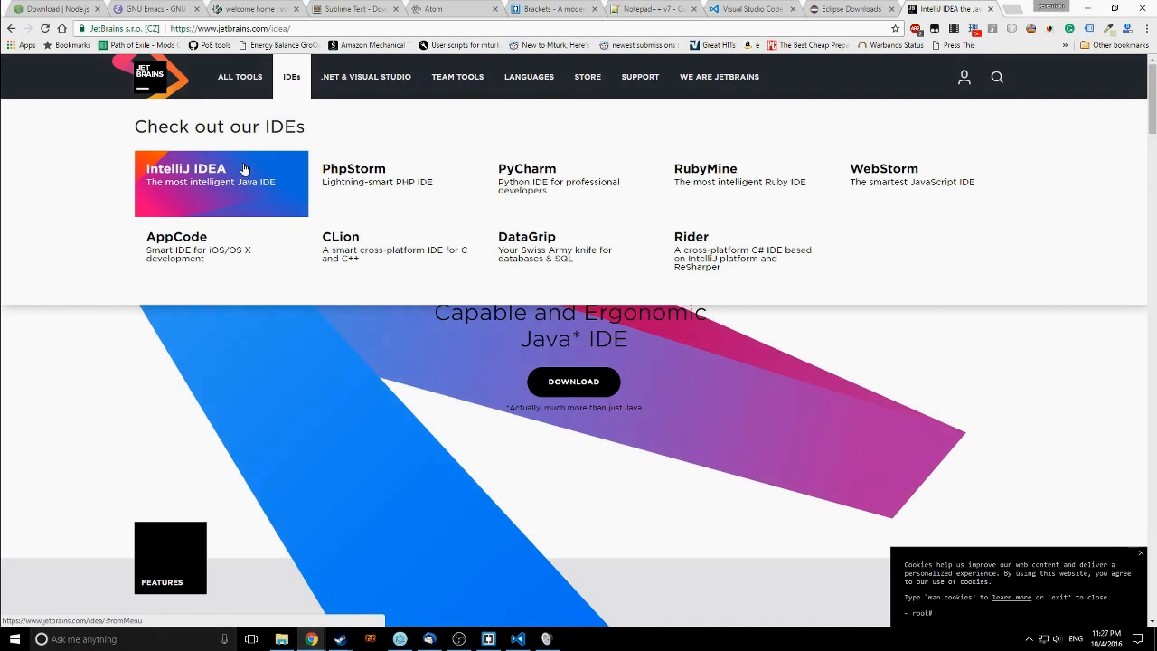
mouse_move(241, 169)
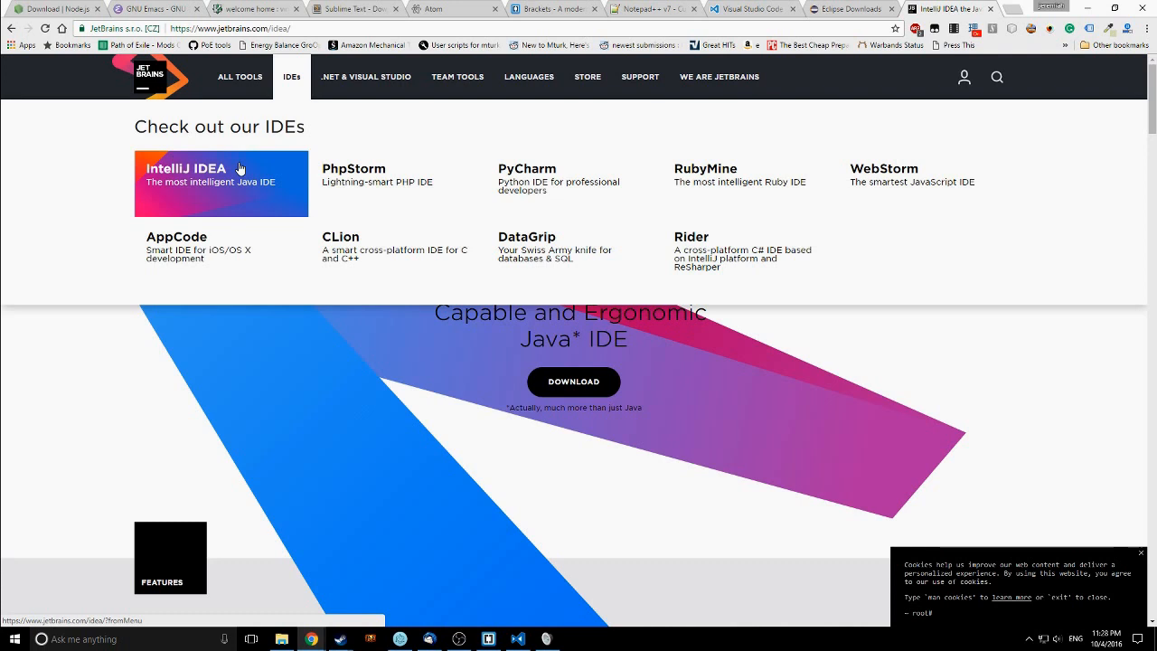
mouse_move(224, 171)
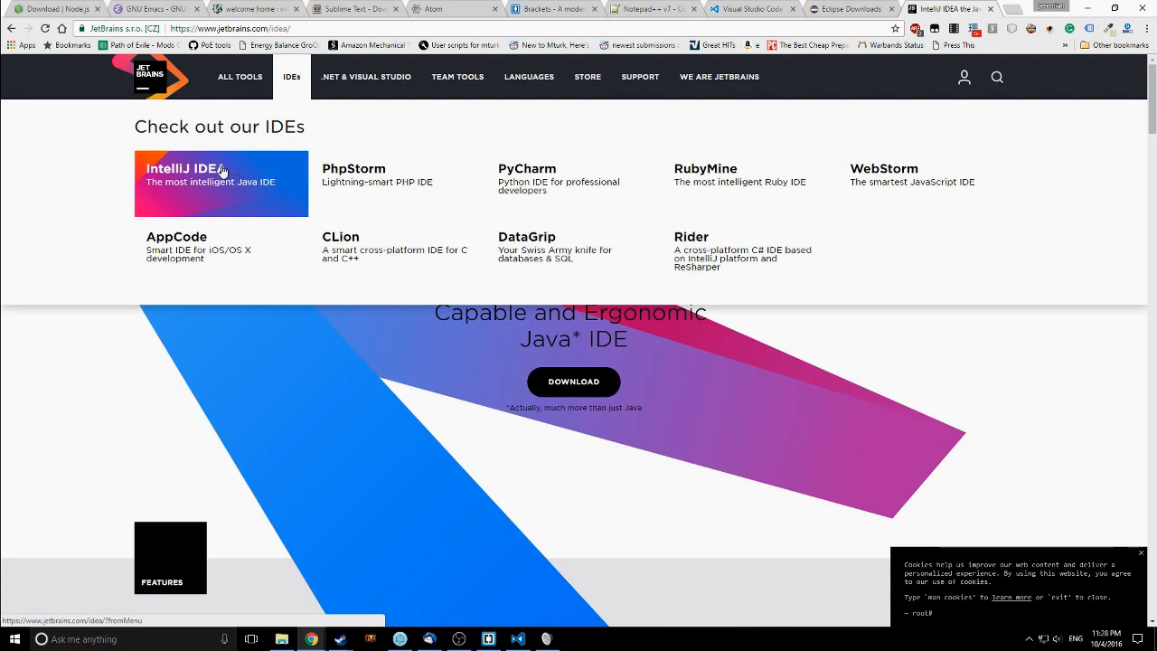
mouse_move(316, 166)
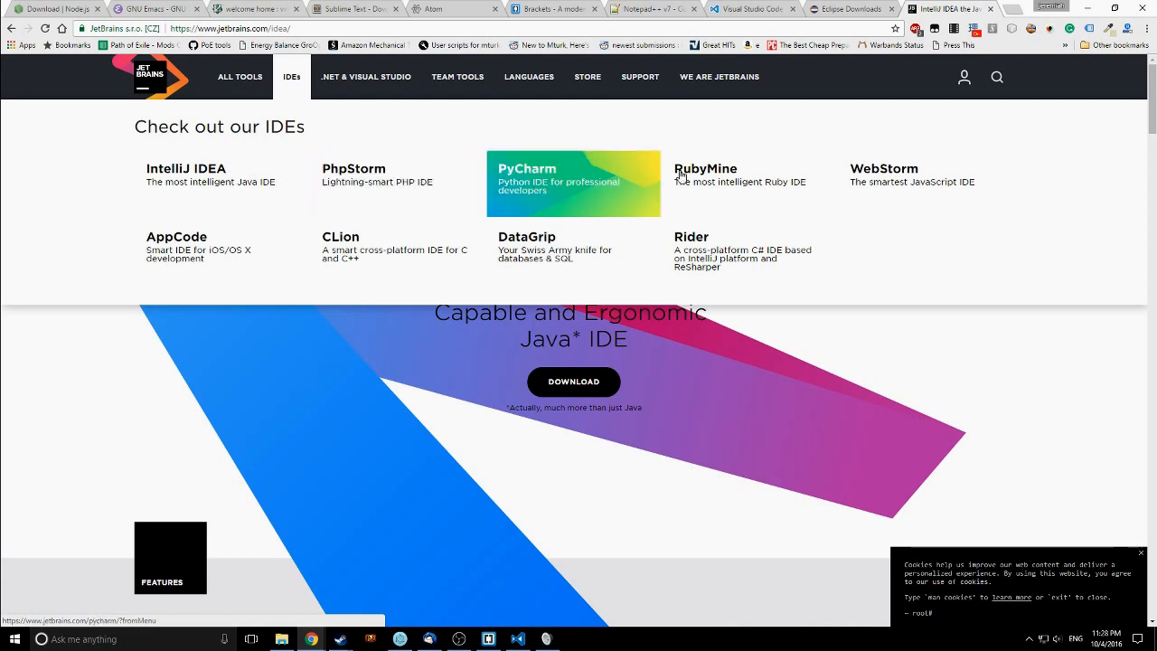
mouse_move(947, 193)
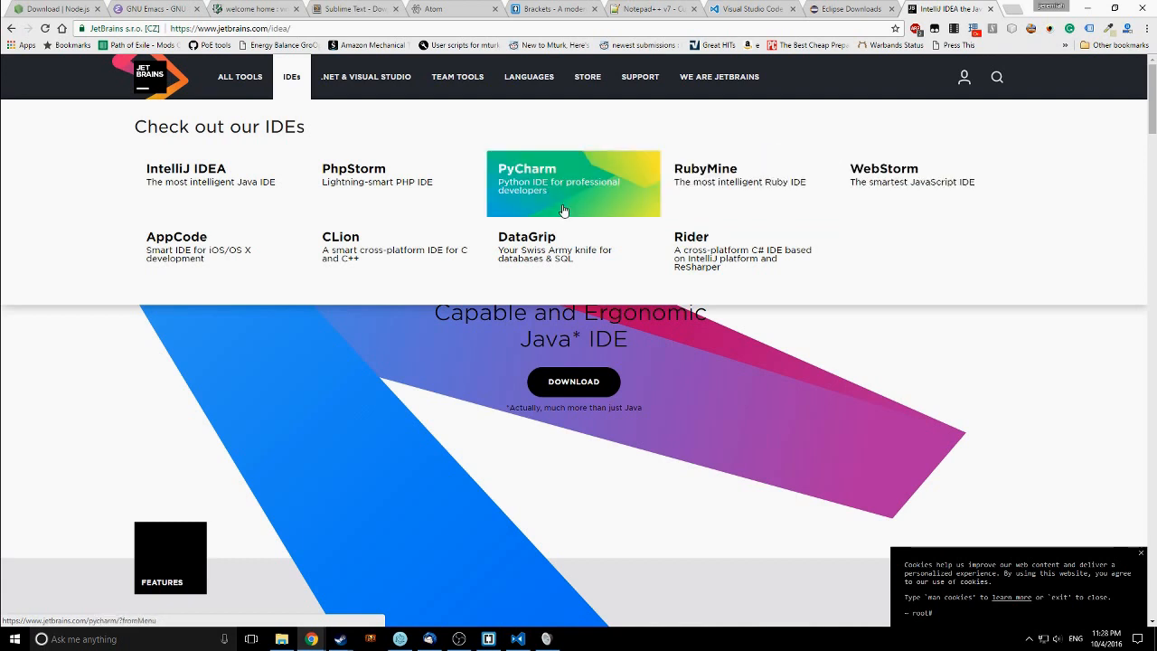
mouse_move(927, 201)
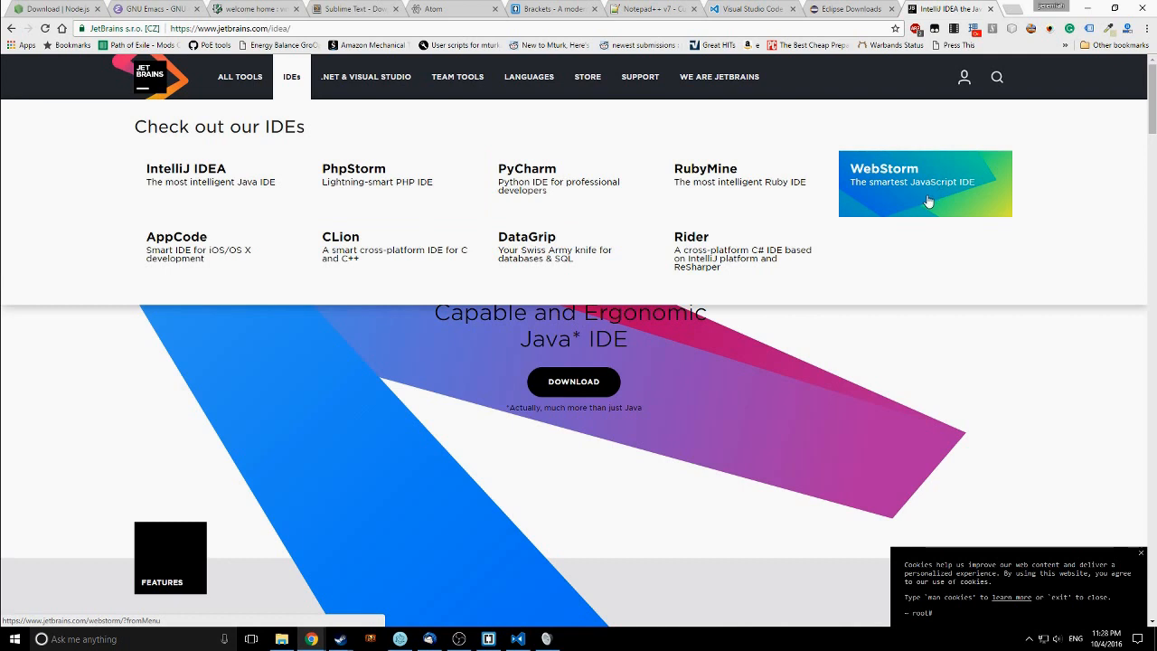
mouse_move(925, 214)
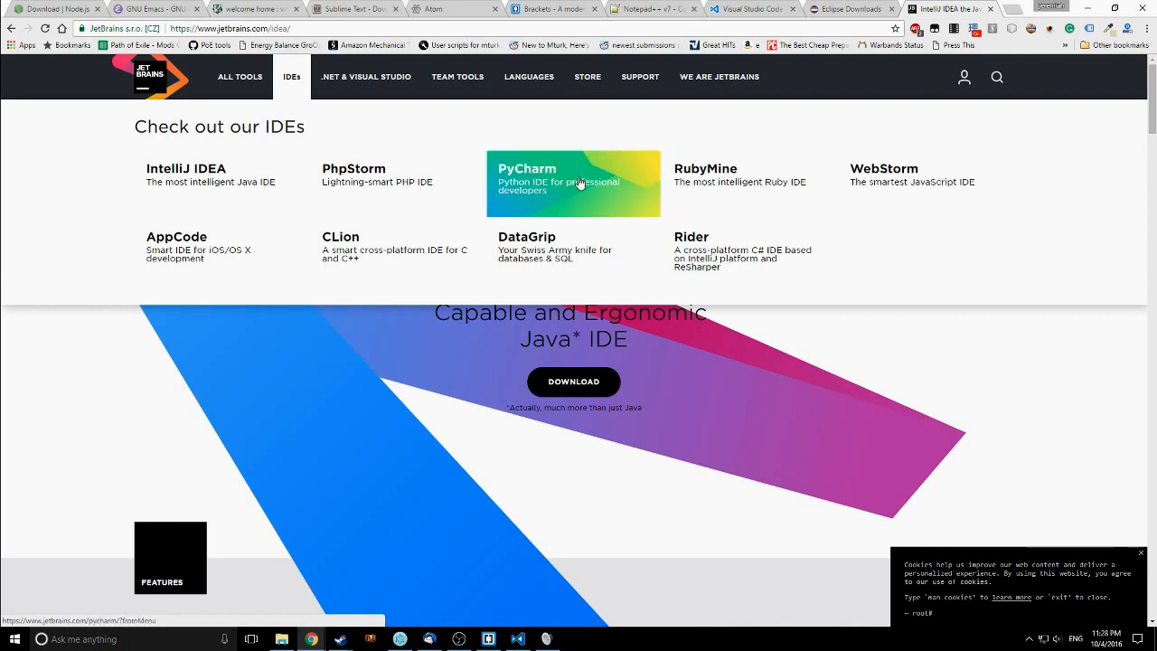
mouse_move(208, 263)
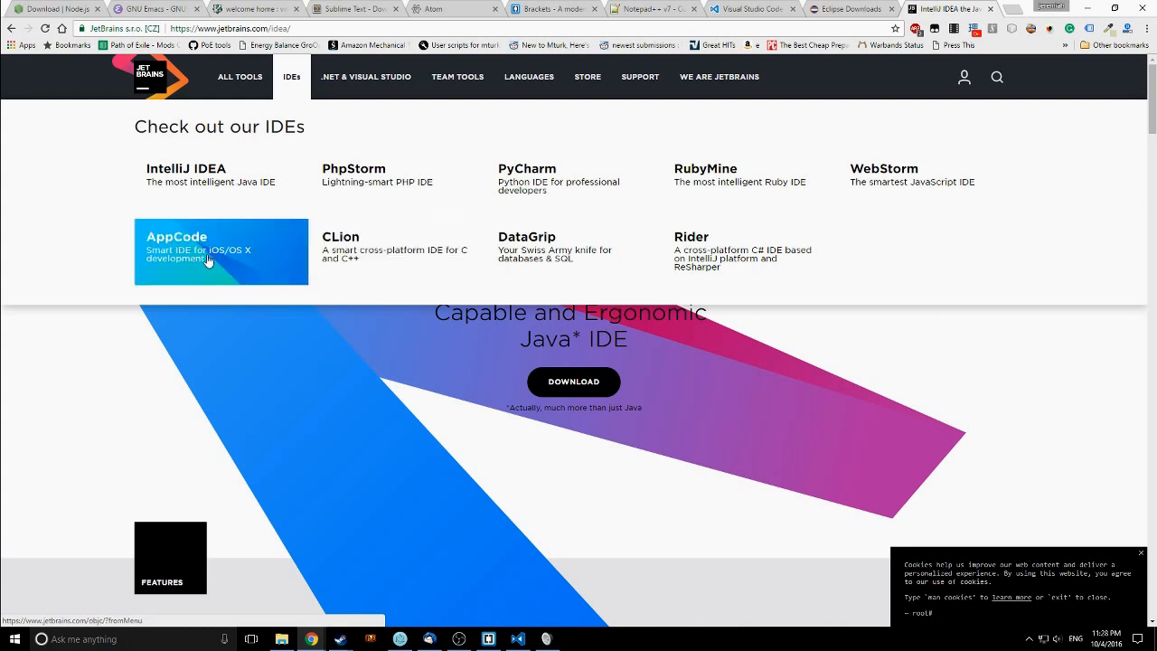
mouse_move(422, 274)
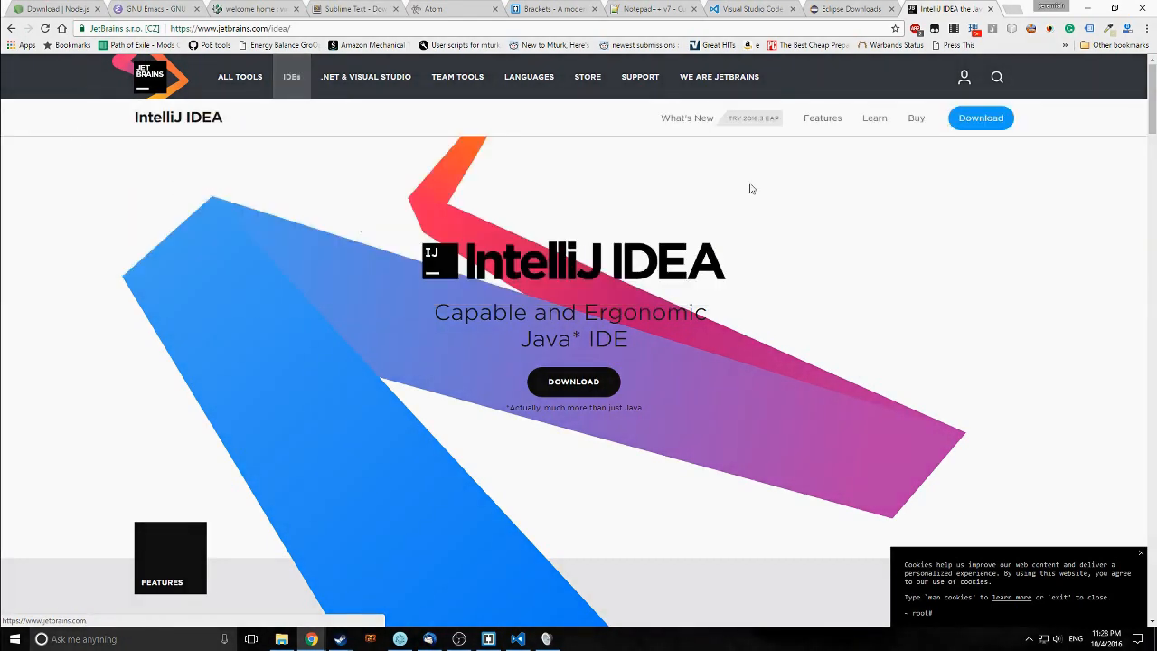
click(291, 77)
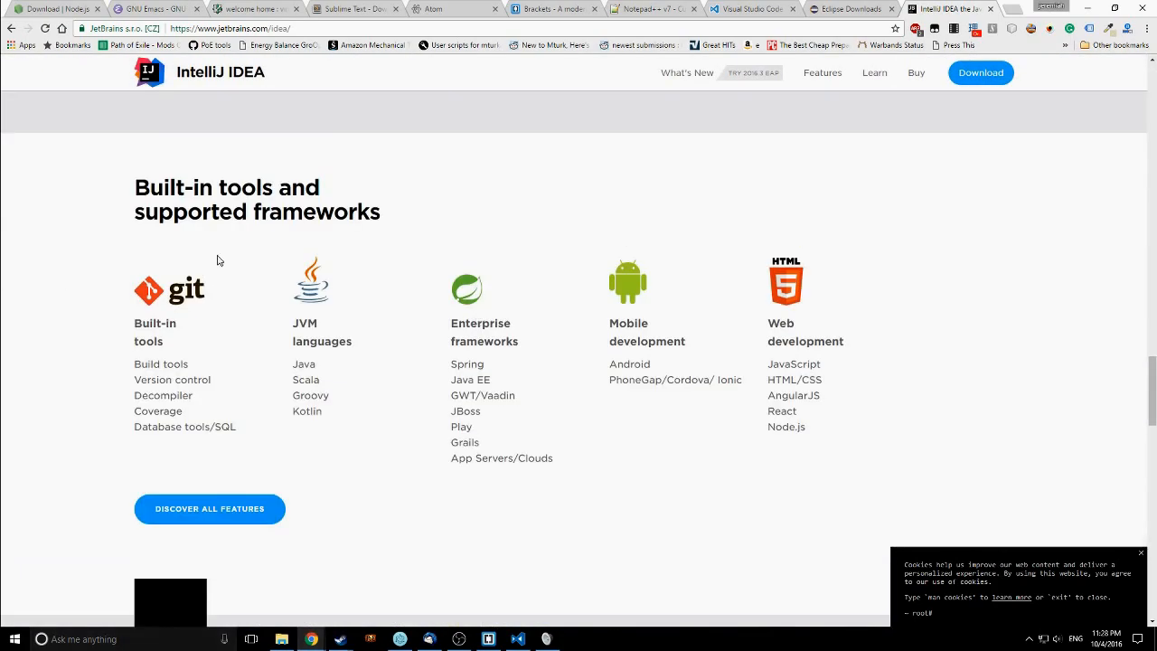
scroll(down, 3)
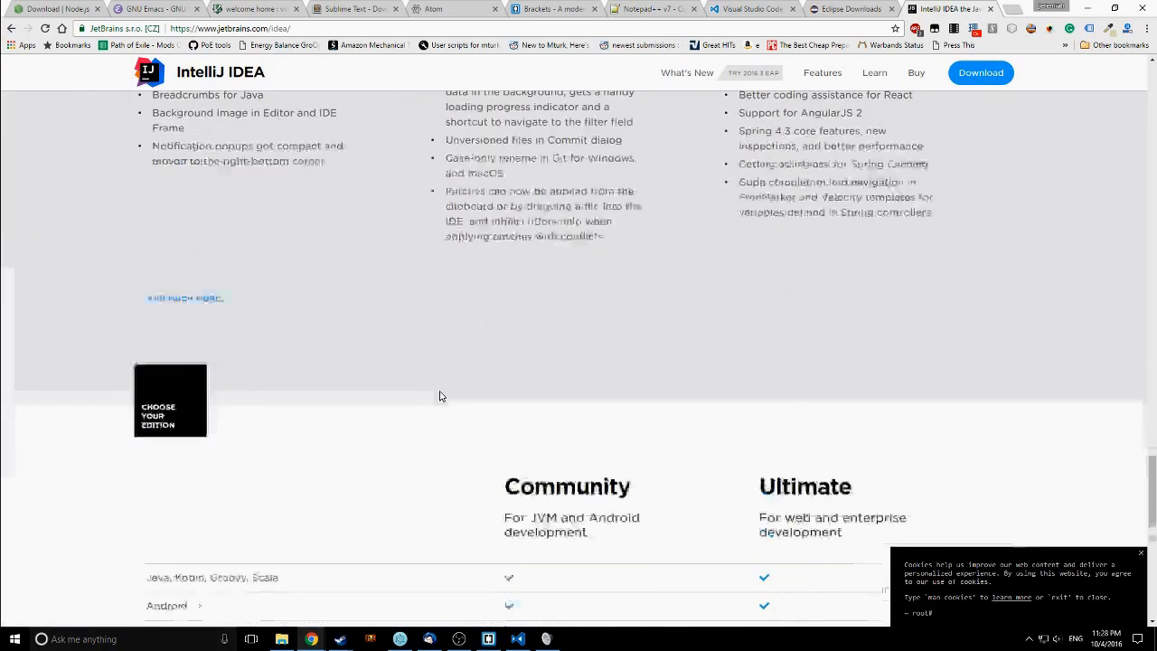
scroll(down, 3)
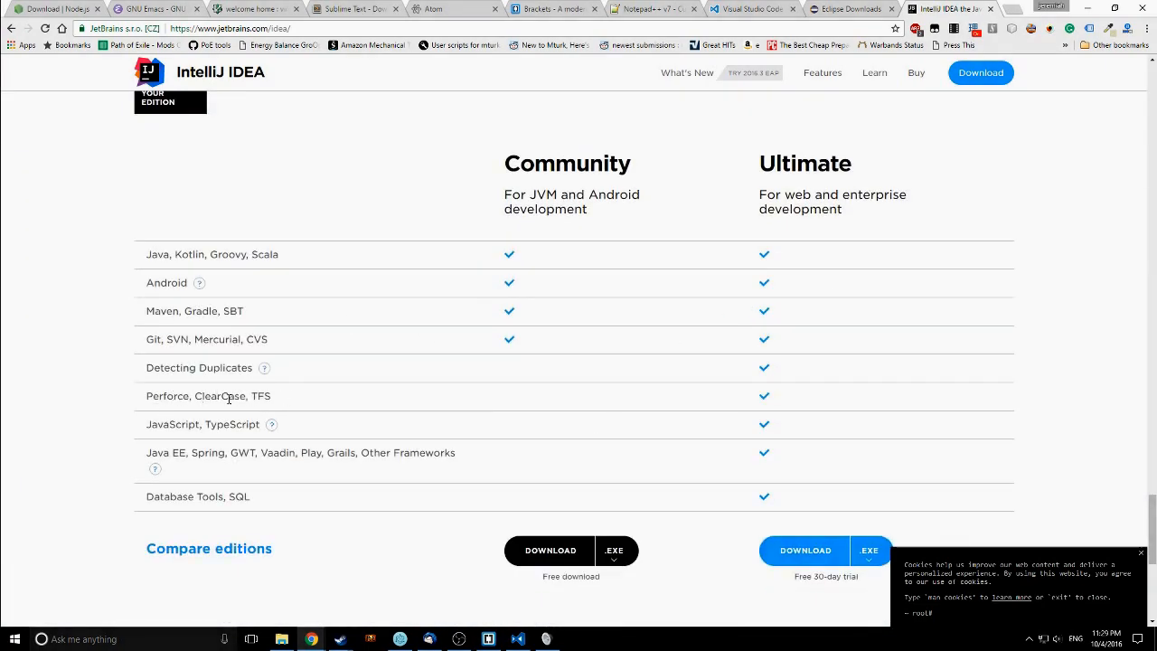
scroll(down, 3)
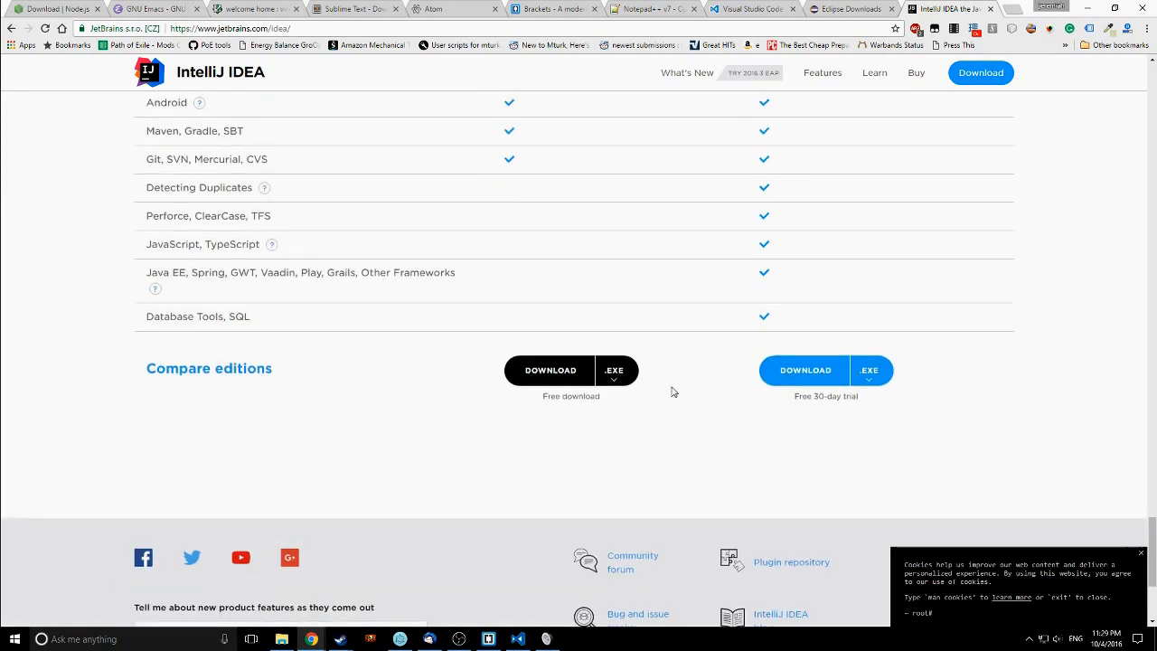
mouse_move(271, 244)
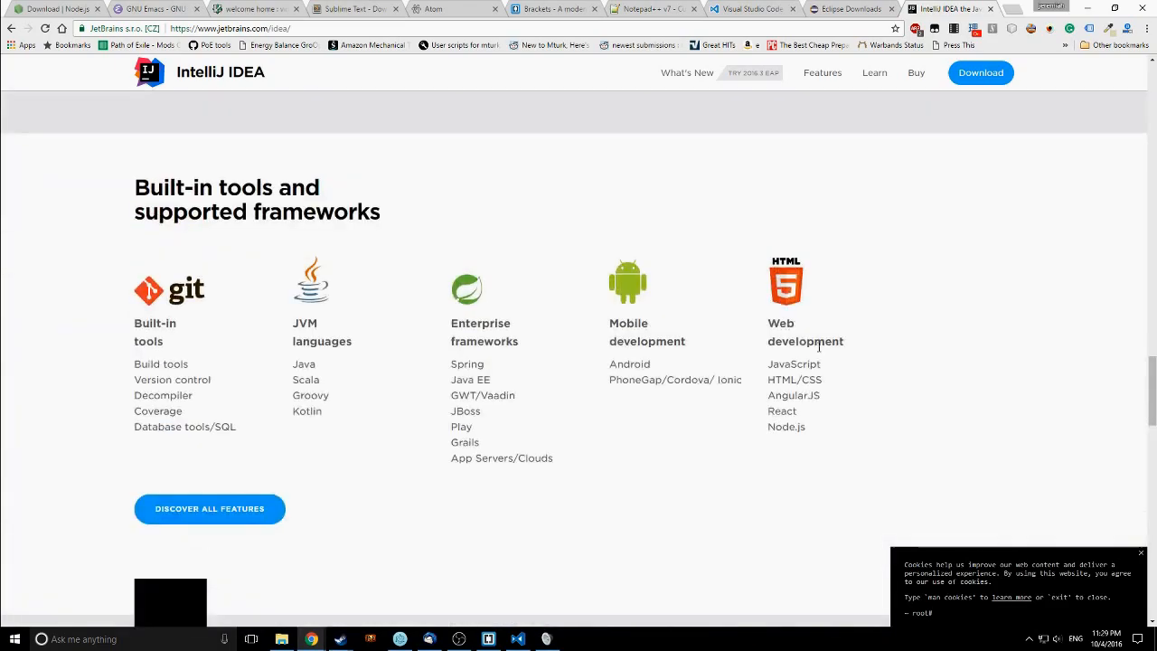
scroll(up, 3)
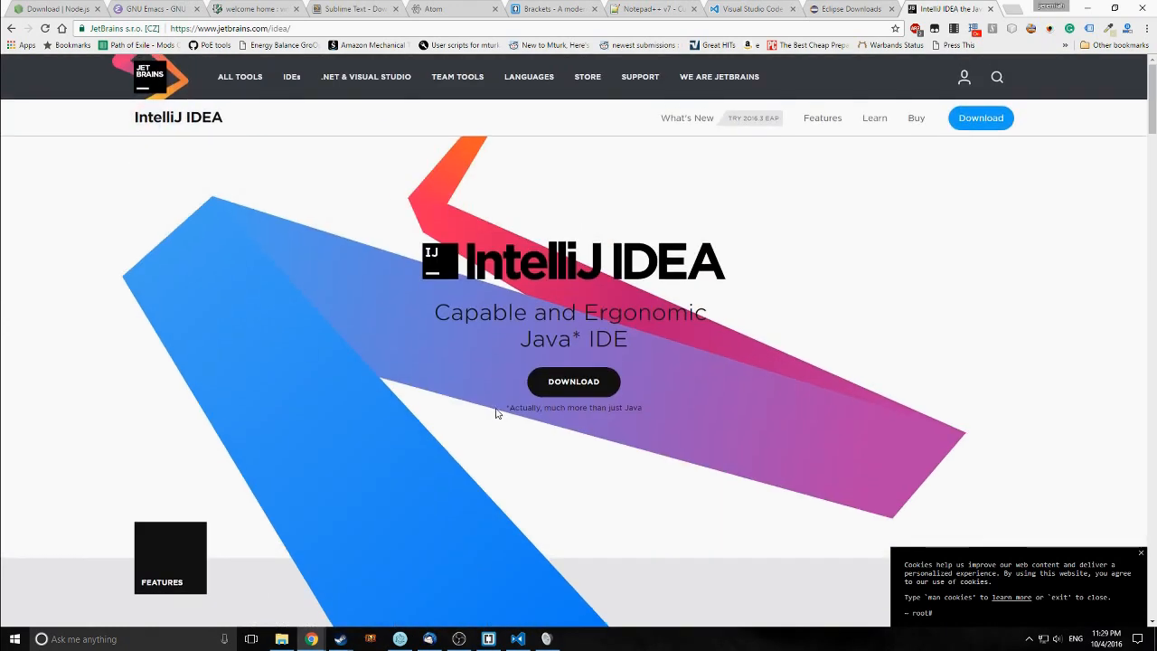
mouse_move(457, 407)
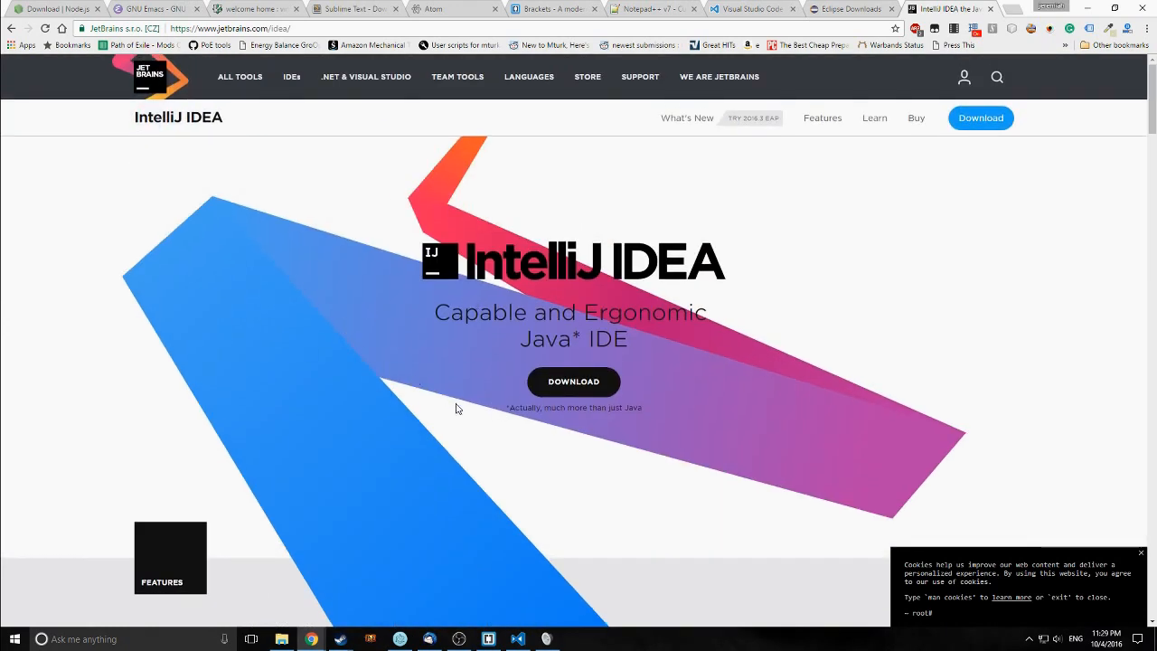